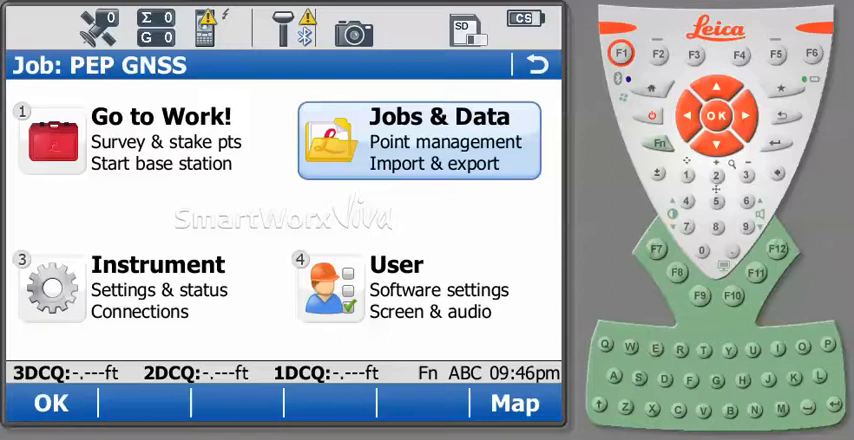
Choose PEP as working job and review its six local points in list and map views.
click(416, 140)
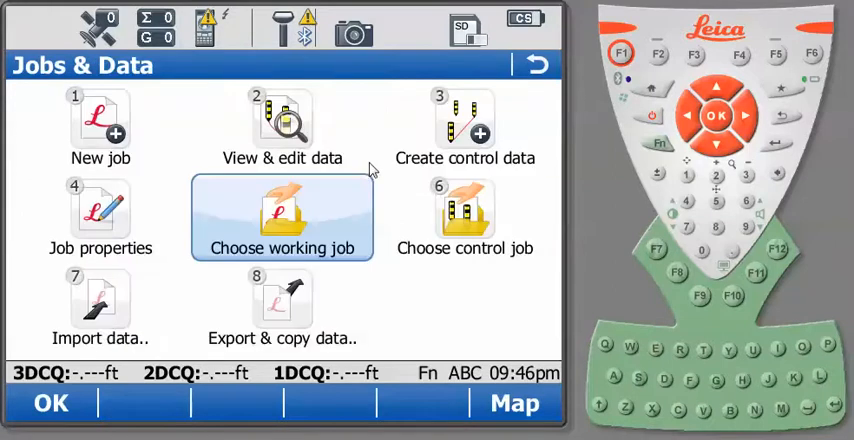
click(282, 216)
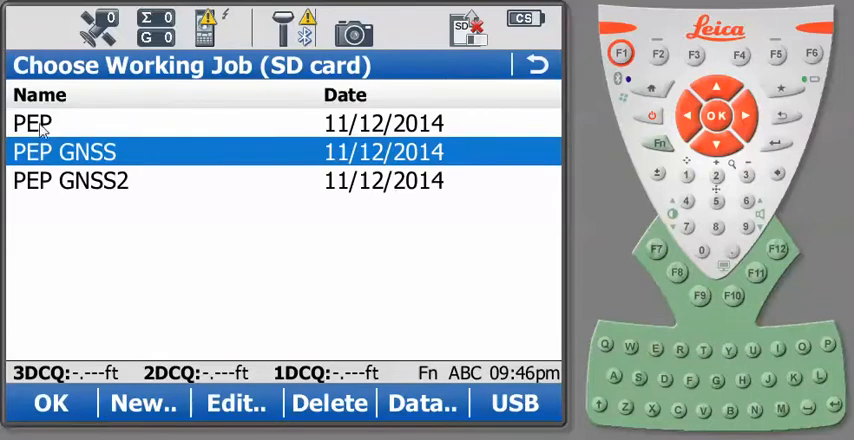
click(32, 122)
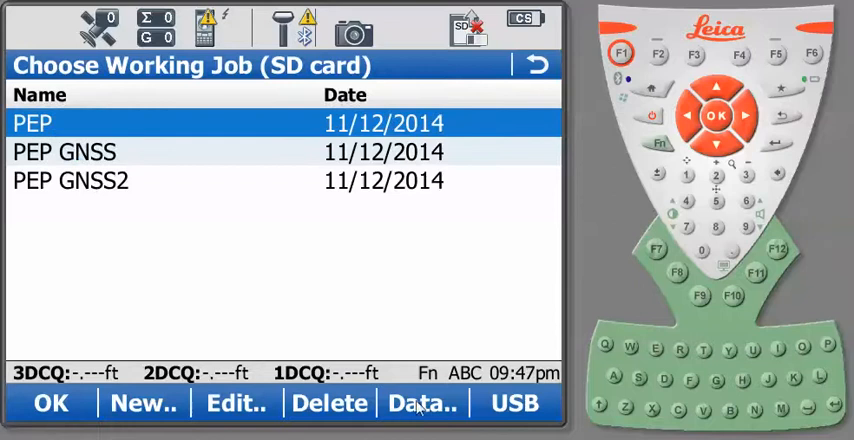
click(420, 402)
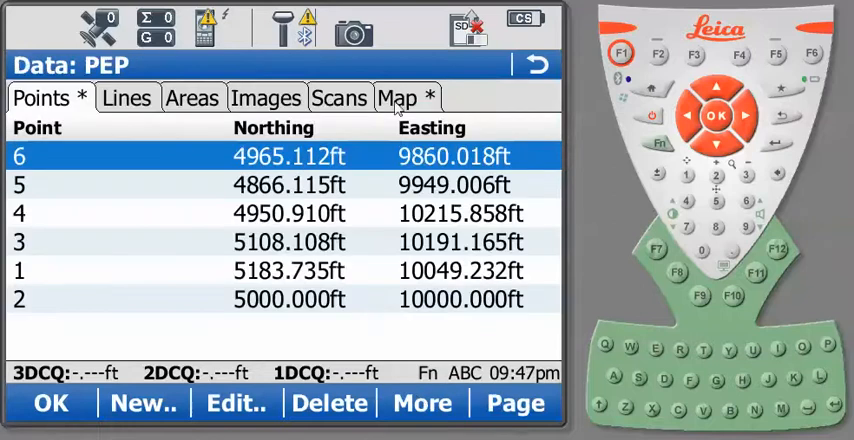
click(396, 96)
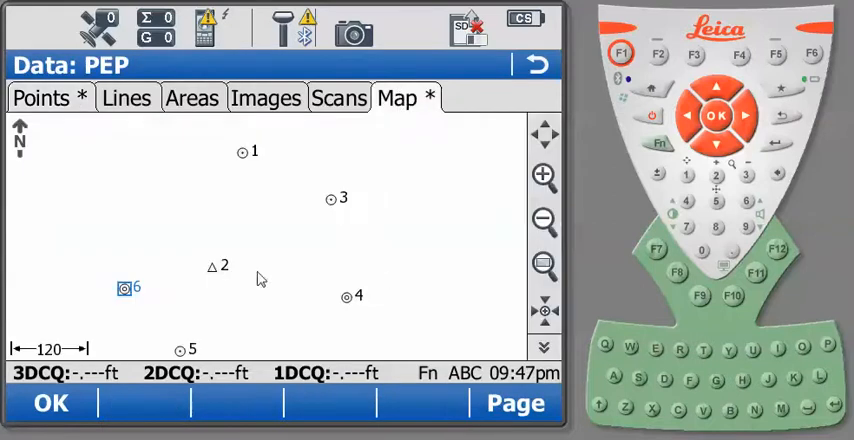
mouse_move(212, 316)
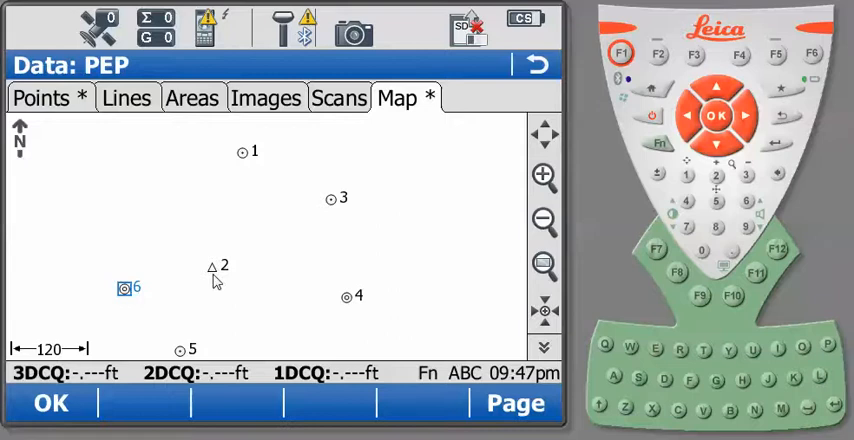
mouse_move(250, 288)
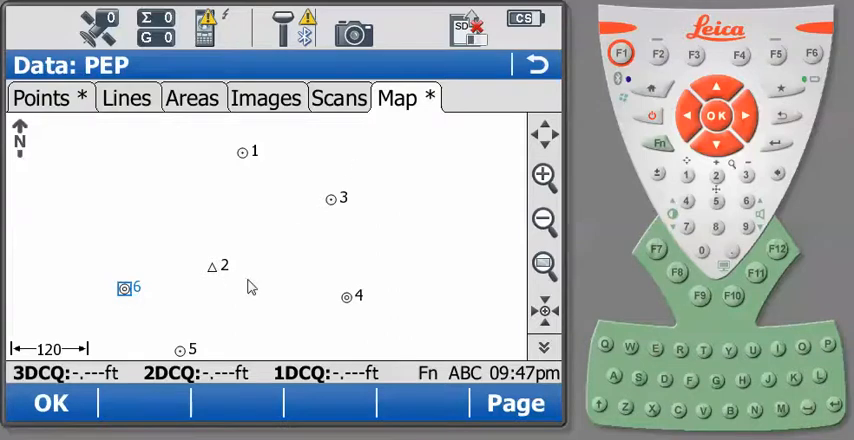
mouse_move(288, 300)
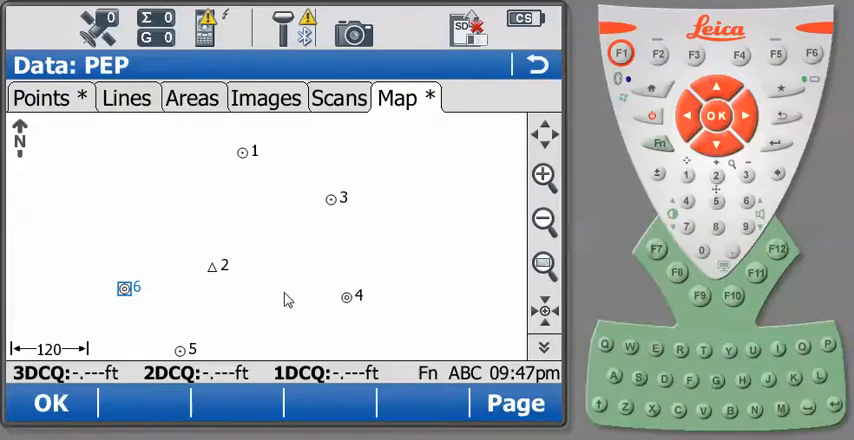
mouse_move(228, 284)
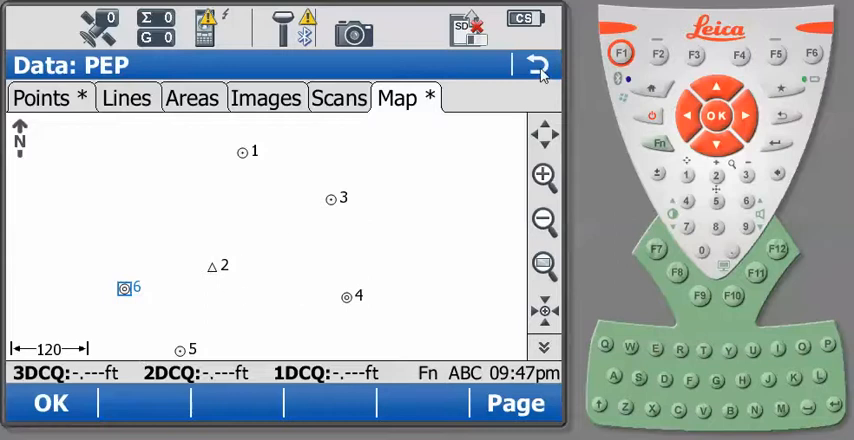
click(538, 64)
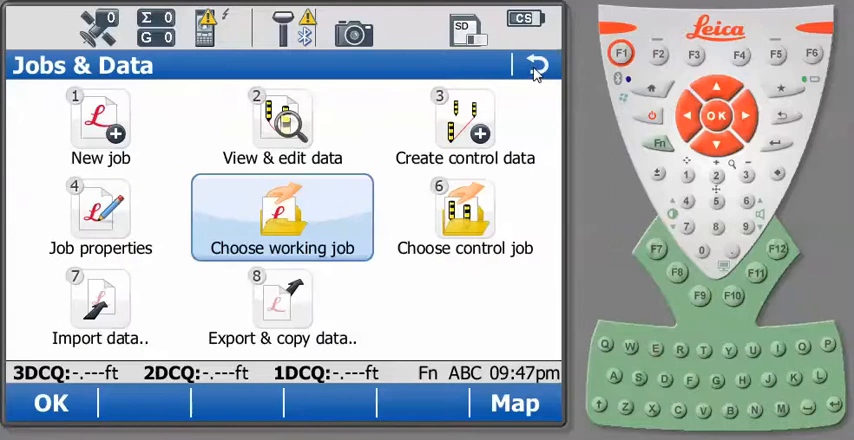
Review the PEP GNSS job's WGS84 points, elevations and map, returning to the job list.
click(536, 64)
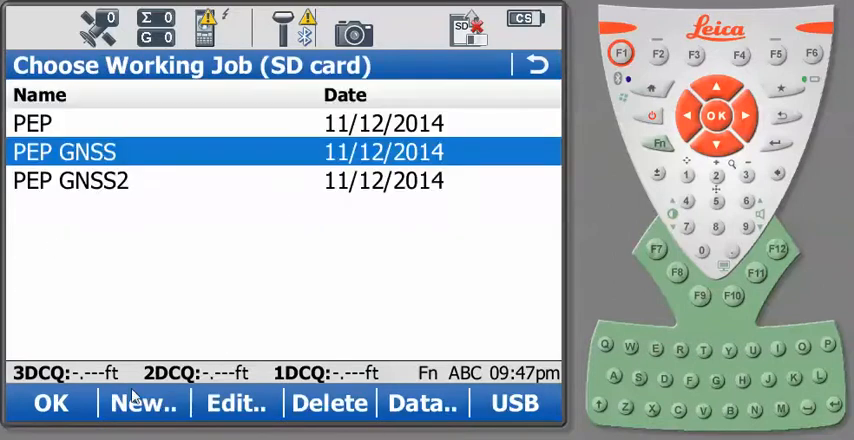
click(420, 404)
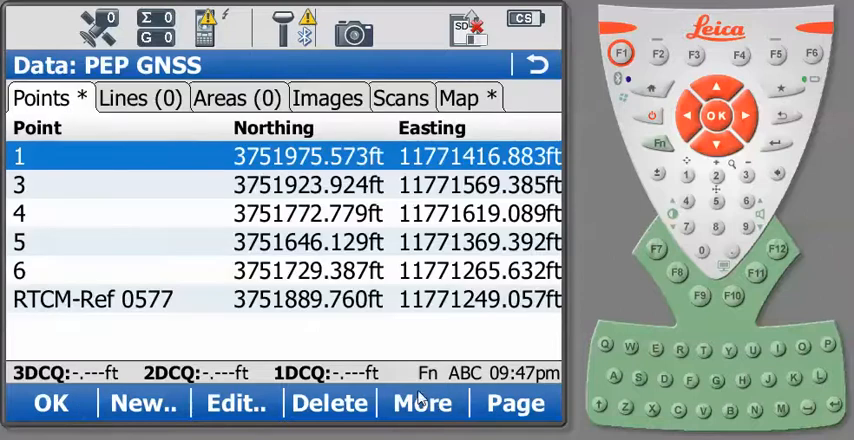
mouse_move(292, 328)
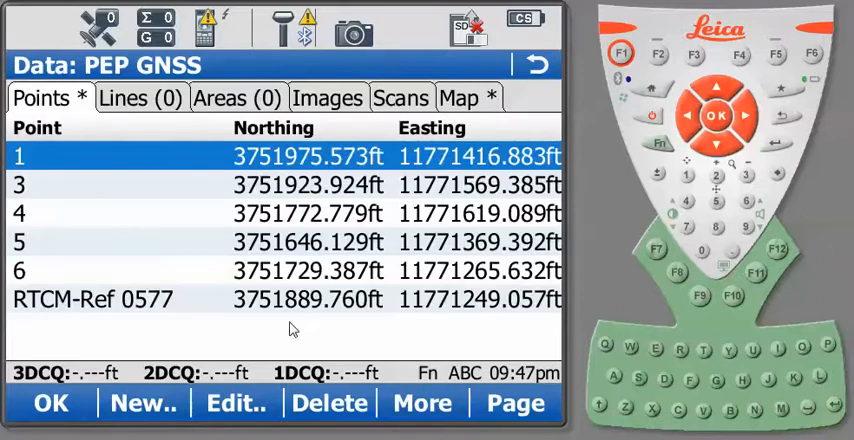
mouse_move(322, 332)
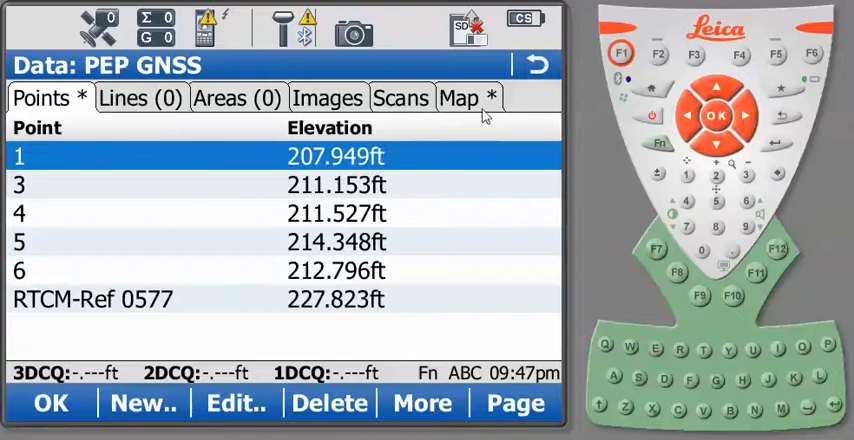
click(464, 96)
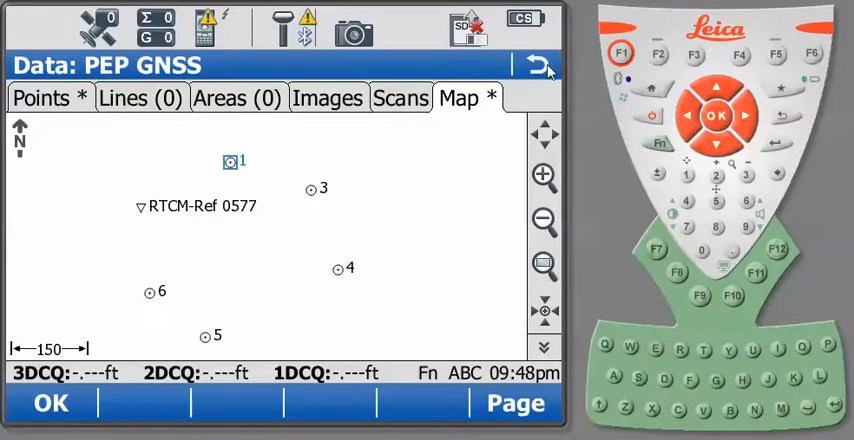
click(536, 64)
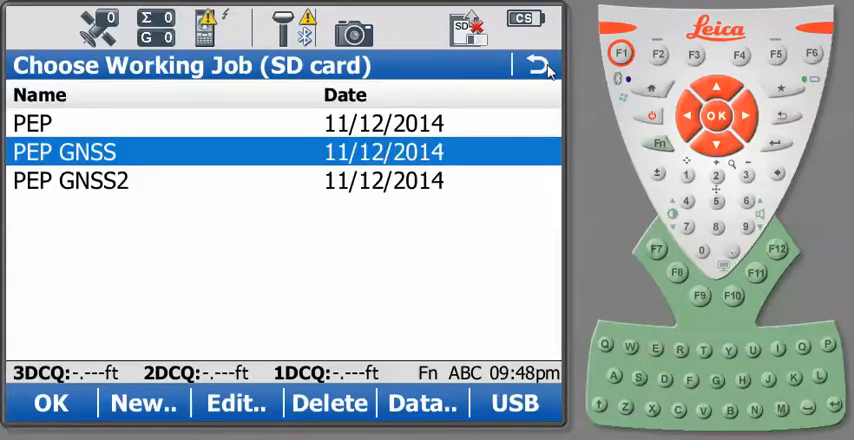
Start Determine coord sys from Survey+ as a Onestep determination named PEP.
click(536, 64)
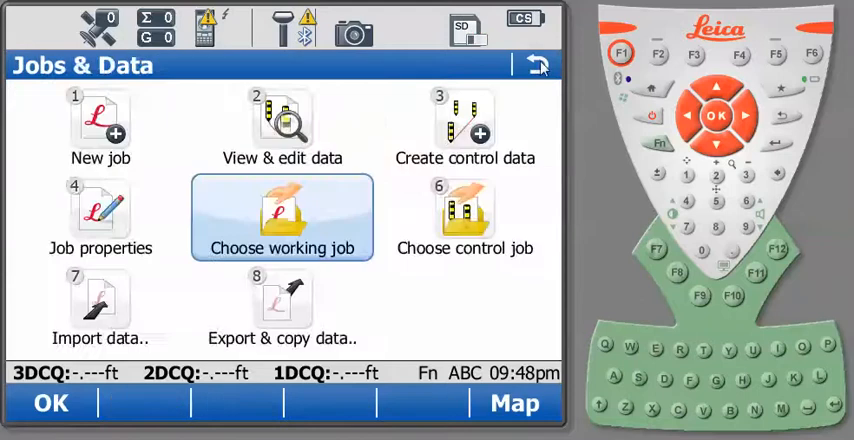
click(536, 64)
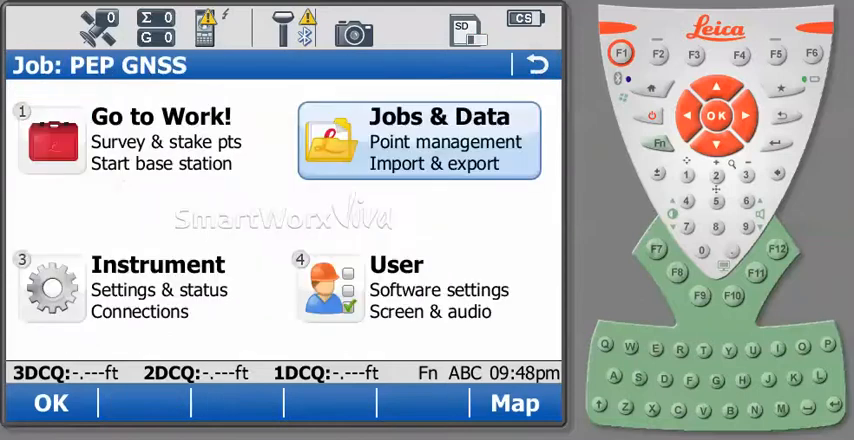
click(150, 140)
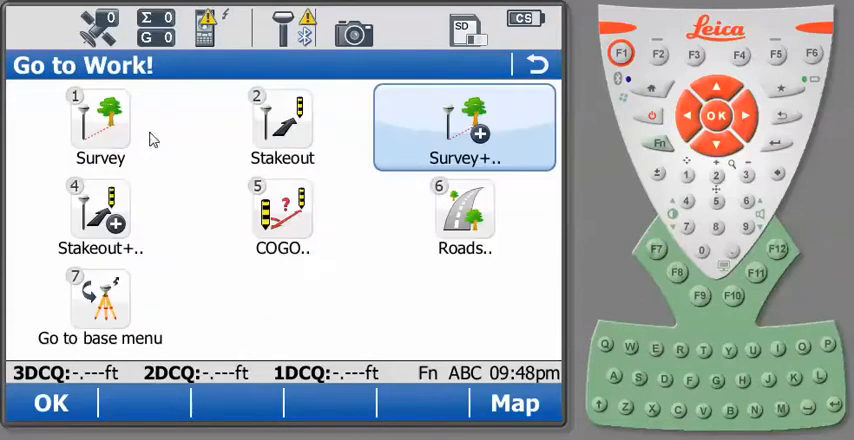
click(464, 128)
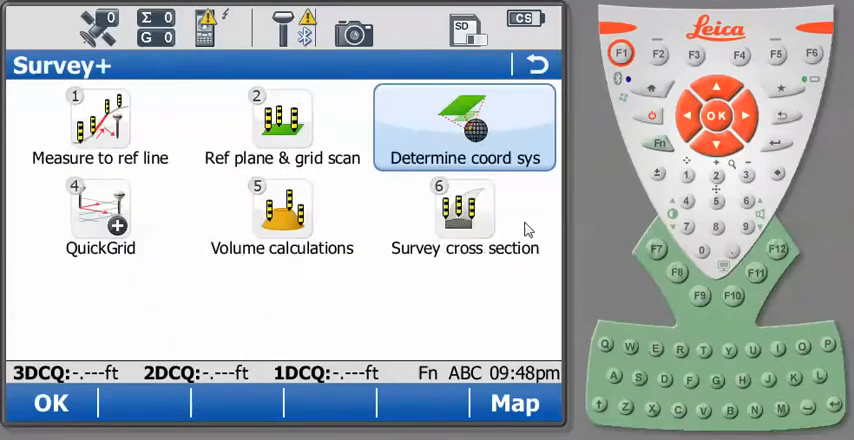
click(464, 126)
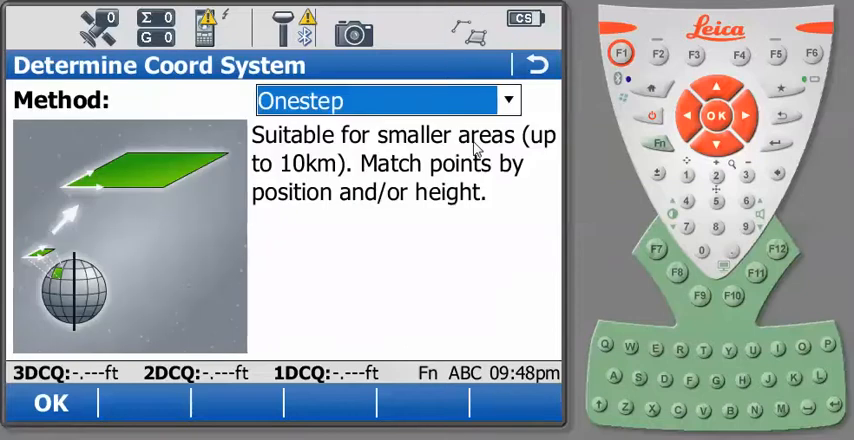
mouse_move(398, 108)
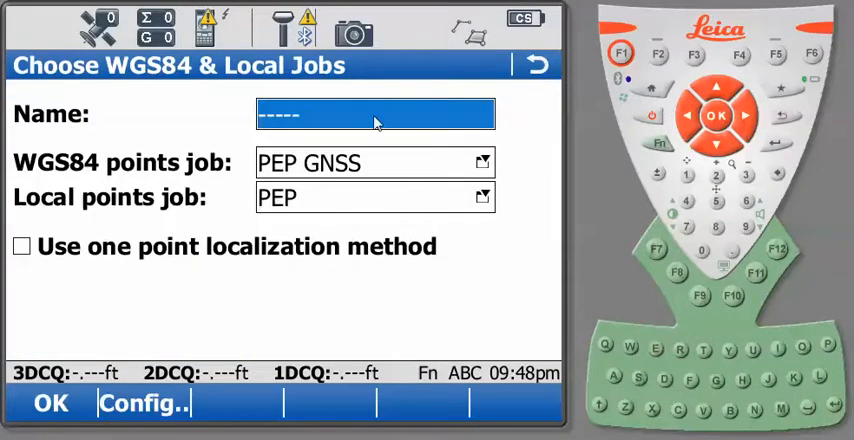
text(PEP)
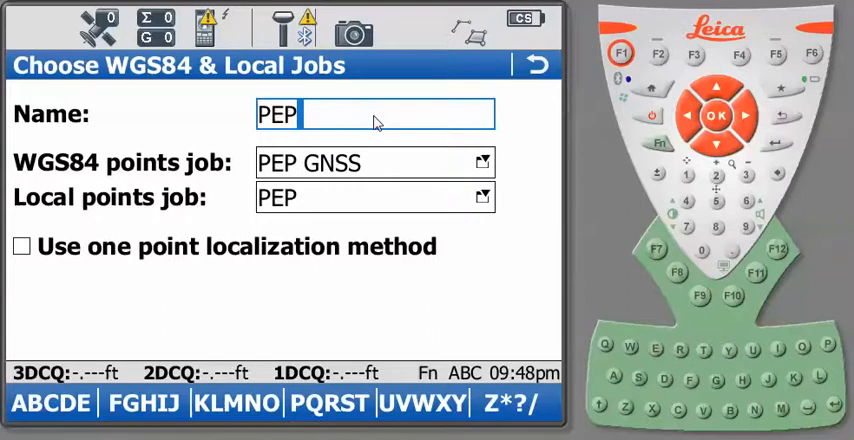
mouse_move(84, 306)
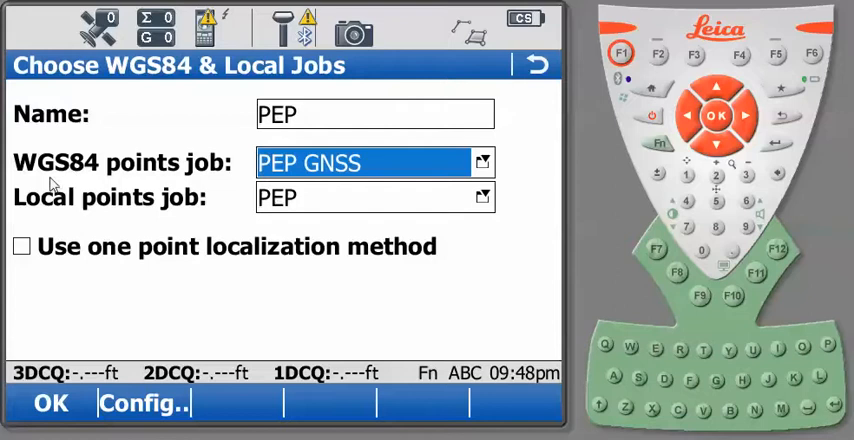
mouse_move(84, 268)
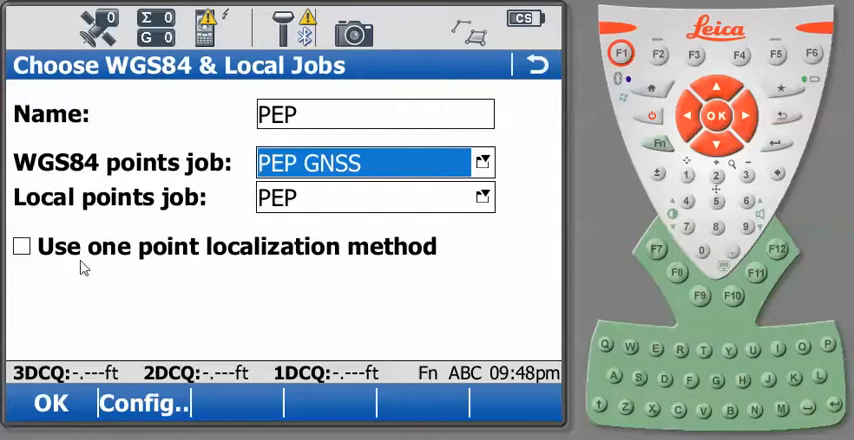
mouse_move(408, 204)
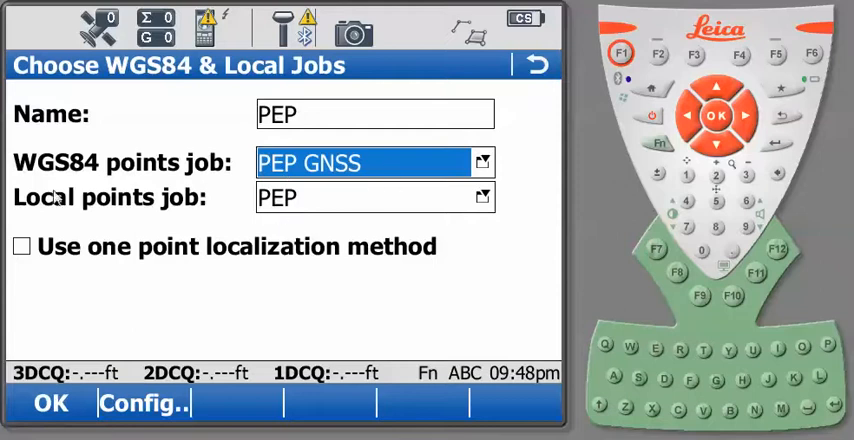
mouse_move(324, 210)
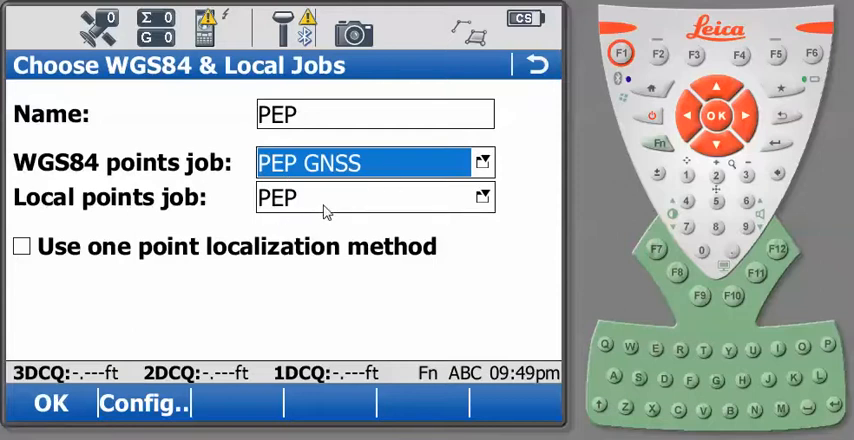
mouse_move(56, 256)
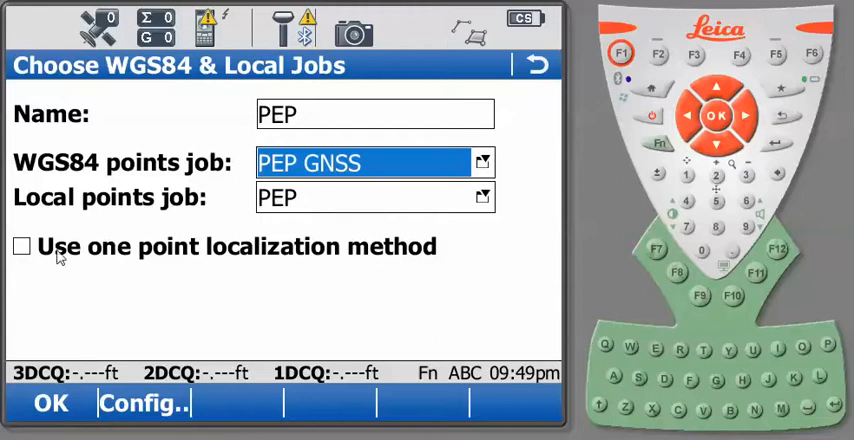
mouse_move(70, 250)
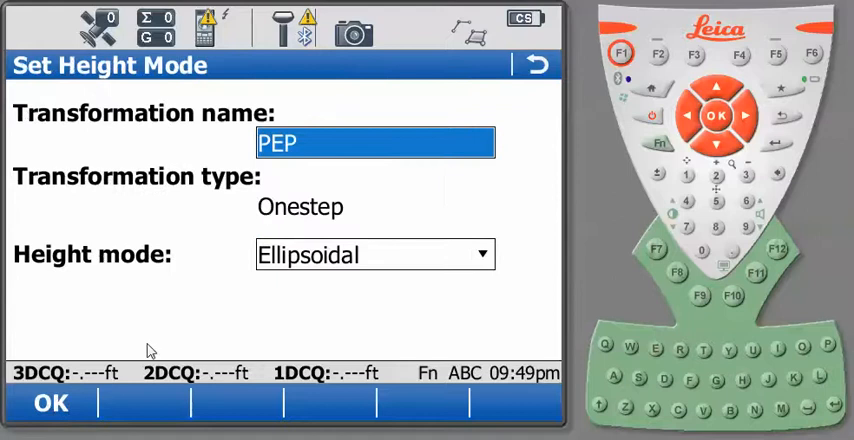
mouse_move(176, 240)
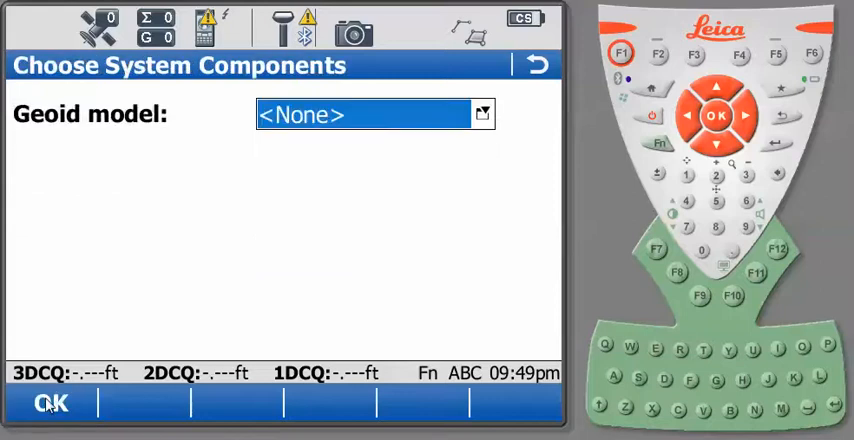
mouse_move(250, 316)
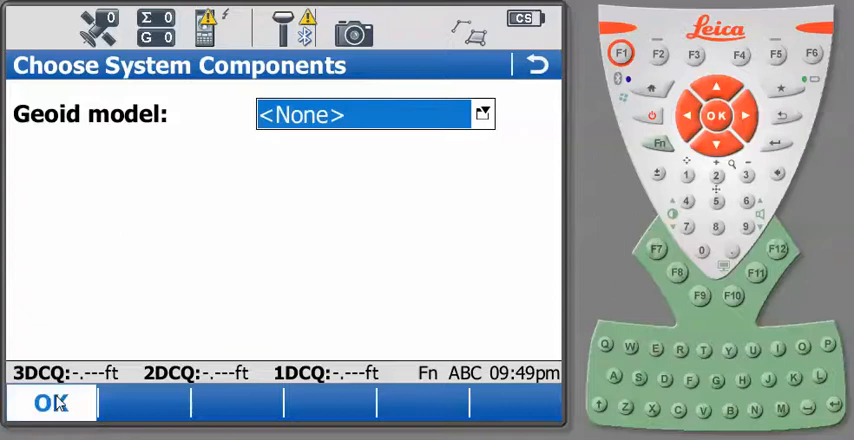
Accept the system components with Geoid model left at <None>.
click(50, 402)
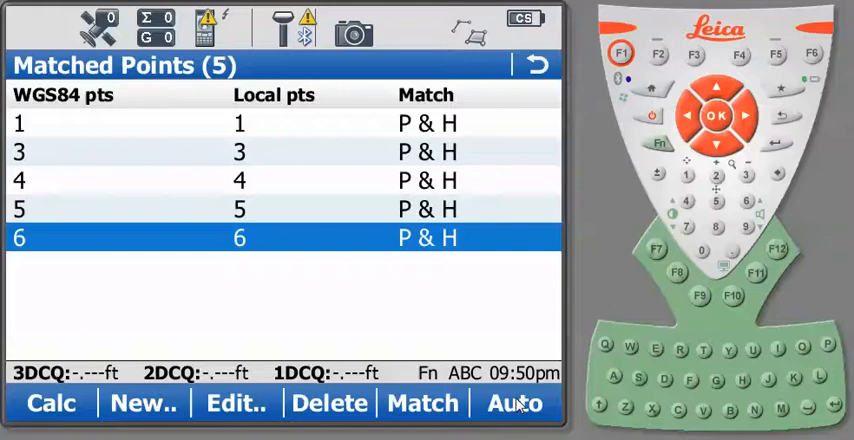
mouse_move(424, 124)
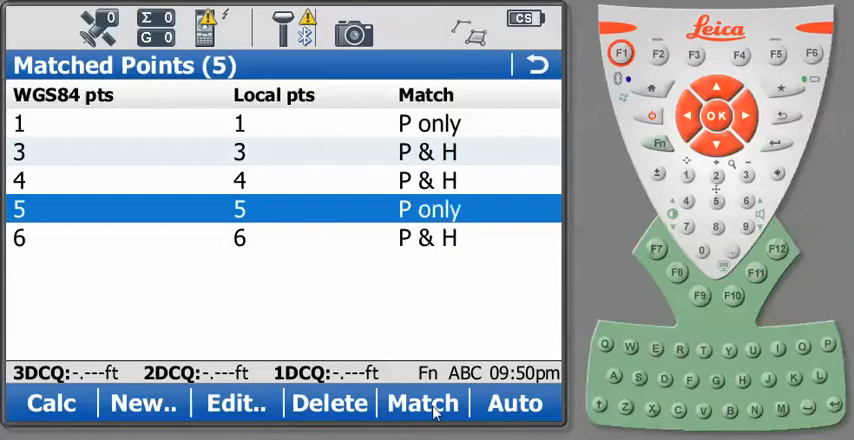
Cycle match types so point 1 is None and points 3, 4, 5, 6 stay P & H.
click(422, 402)
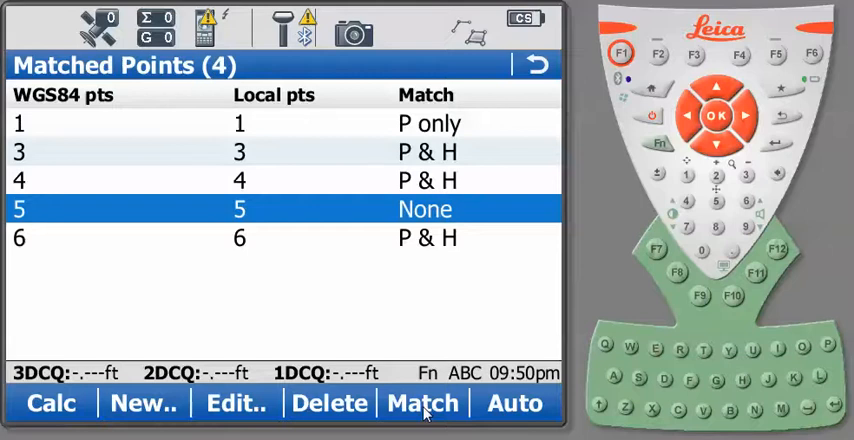
click(422, 402)
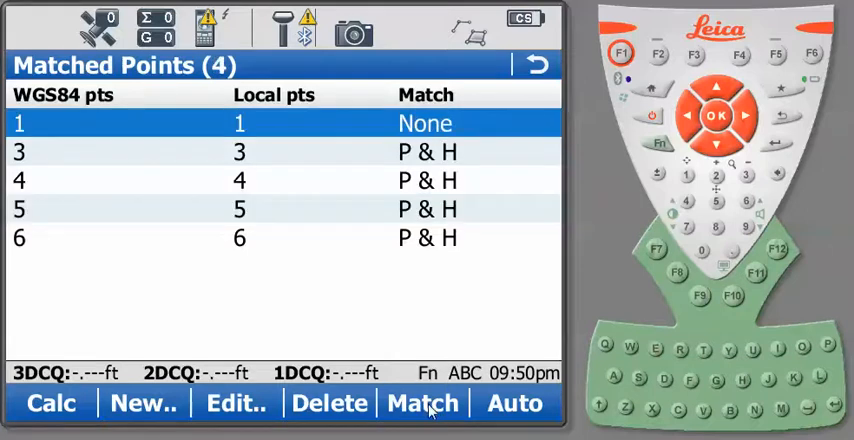
Calculate the transformation and view north/east and height residuals for points 1, 3, 4, 5, 6.
click(424, 402)
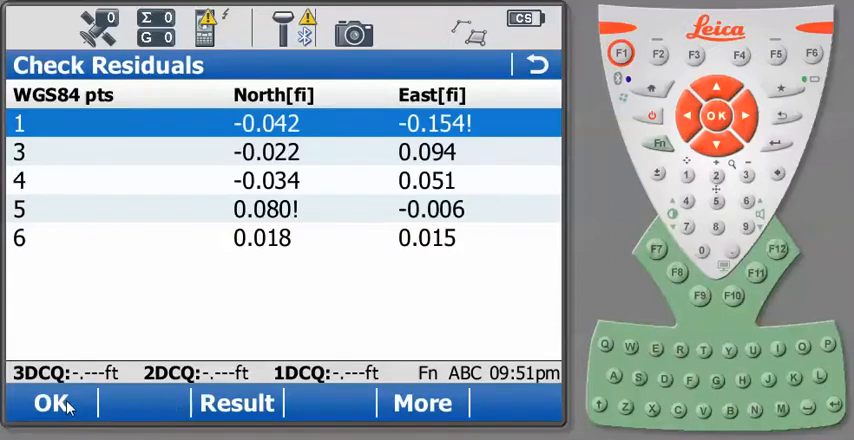
mouse_move(252, 304)
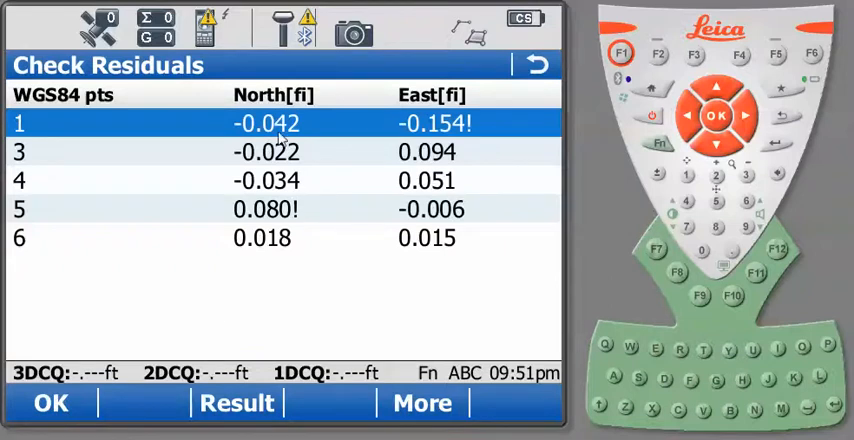
mouse_move(404, 152)
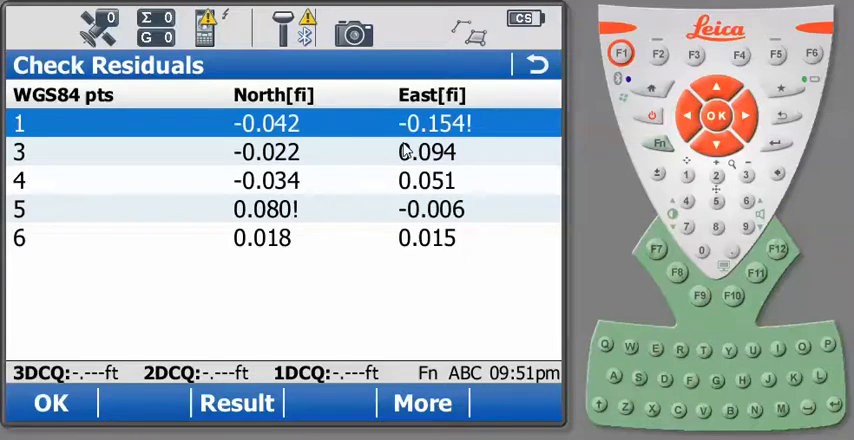
click(420, 402)
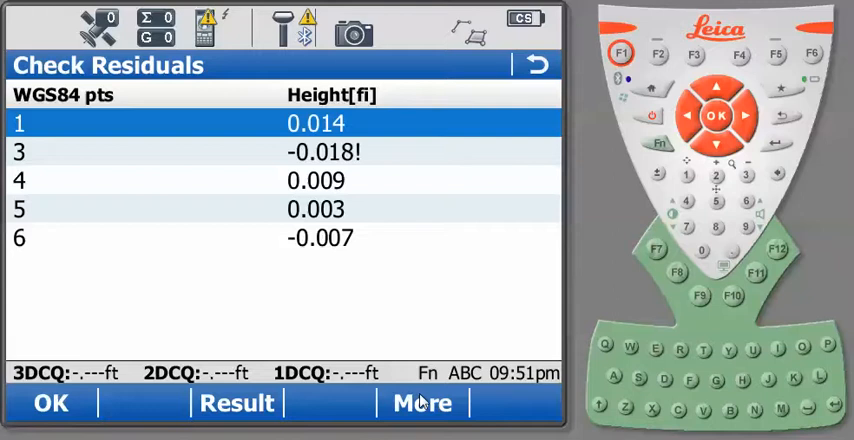
click(420, 404)
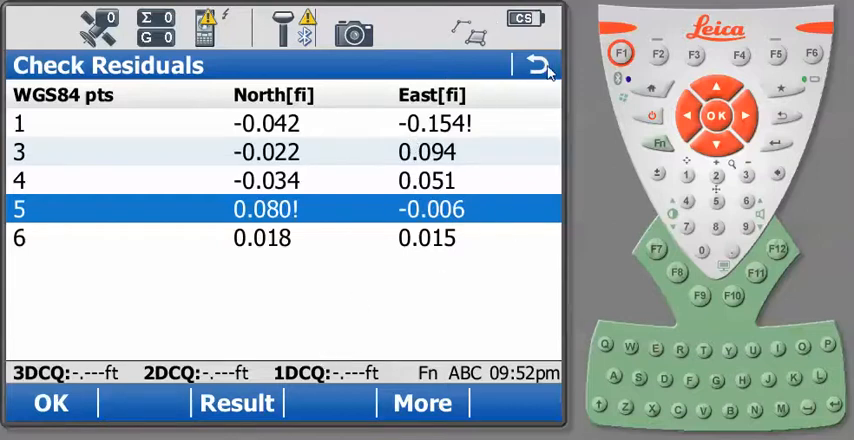
Set point 1 to position-only, recalculate residuals (0.049 north at point 5) and accept them.
click(536, 64)
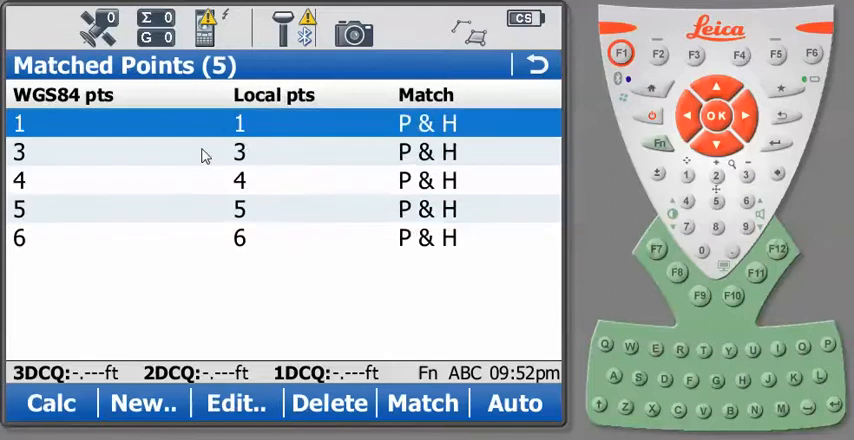
mouse_move(224, 176)
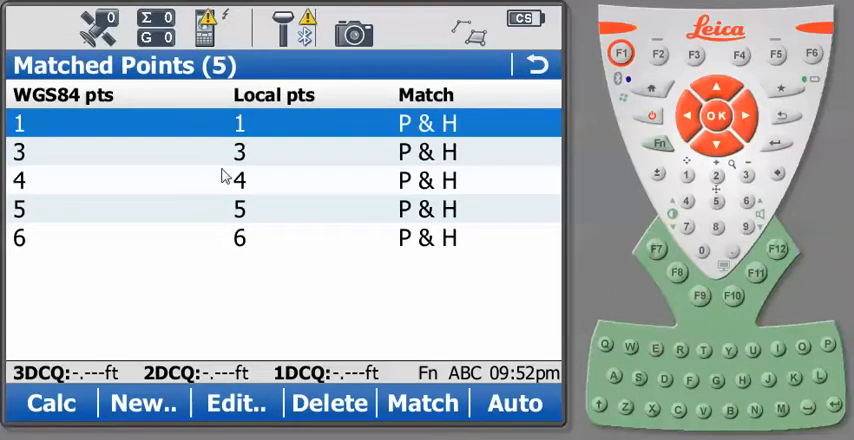
click(420, 404)
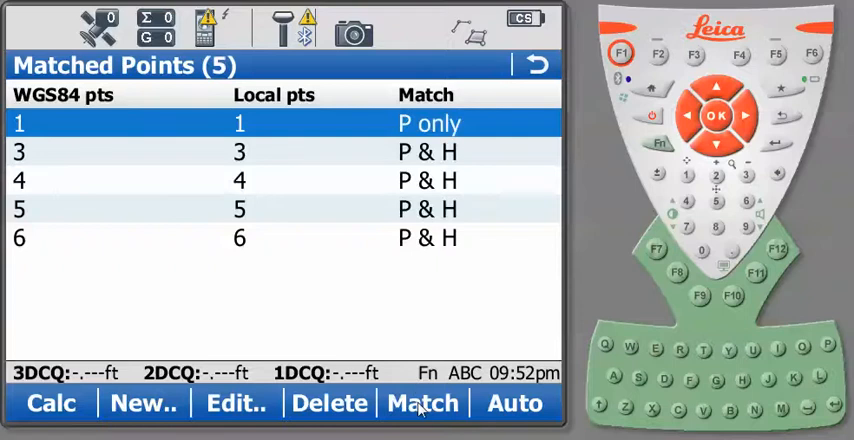
click(424, 402)
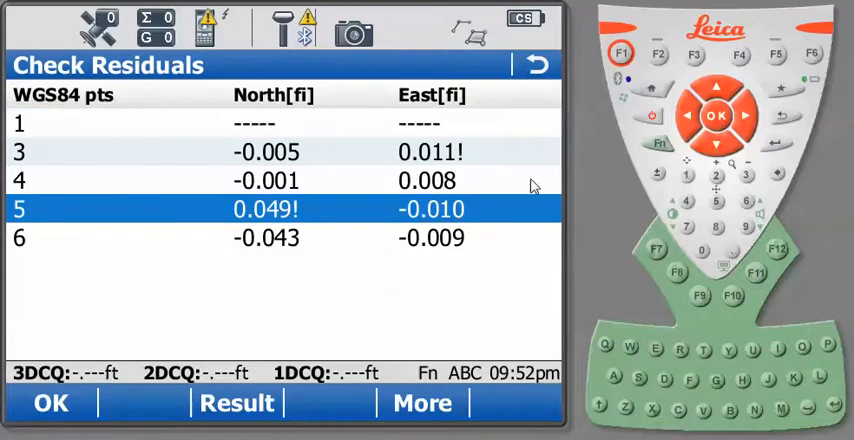
mouse_move(444, 270)
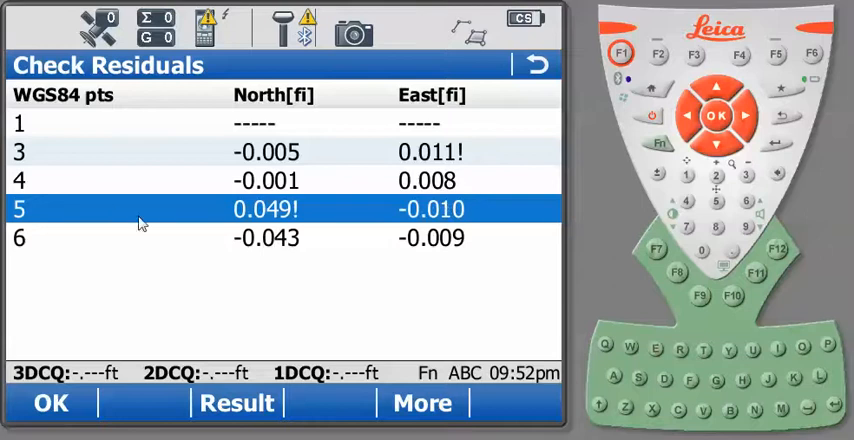
mouse_move(278, 212)
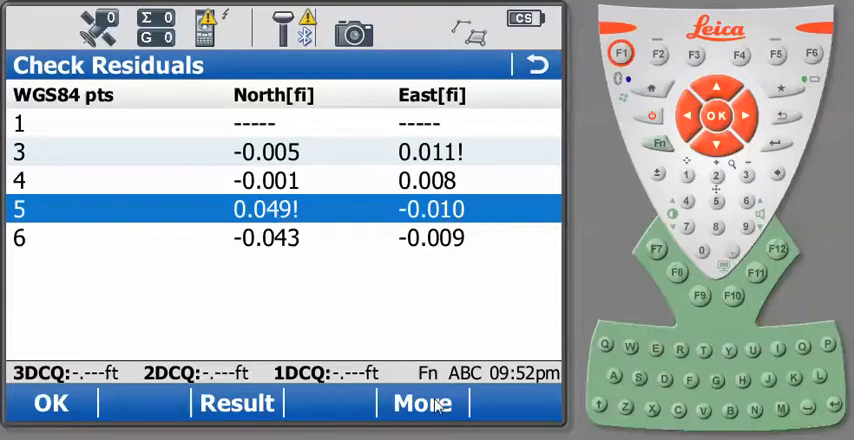
click(420, 402)
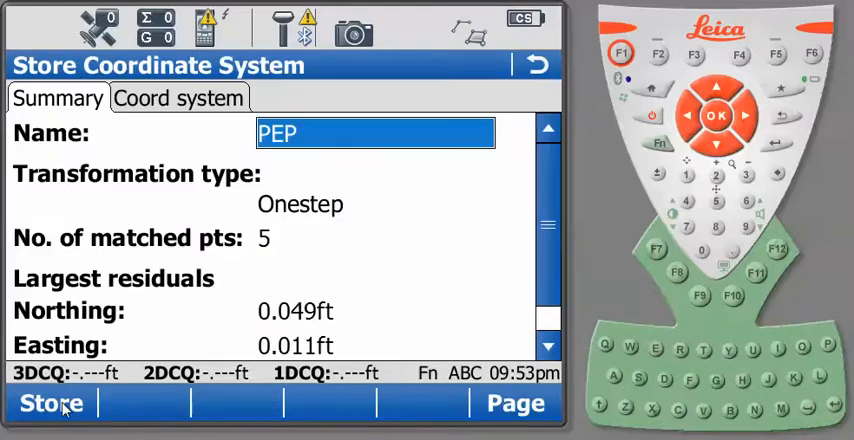
mouse_move(284, 296)
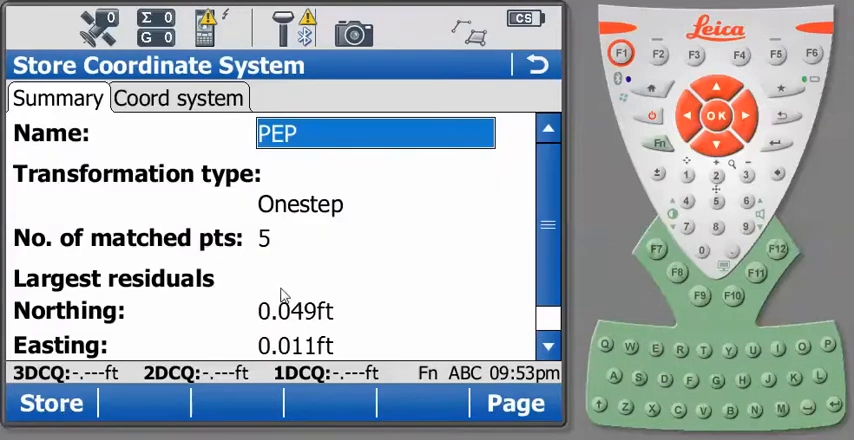
mouse_move(336, 150)
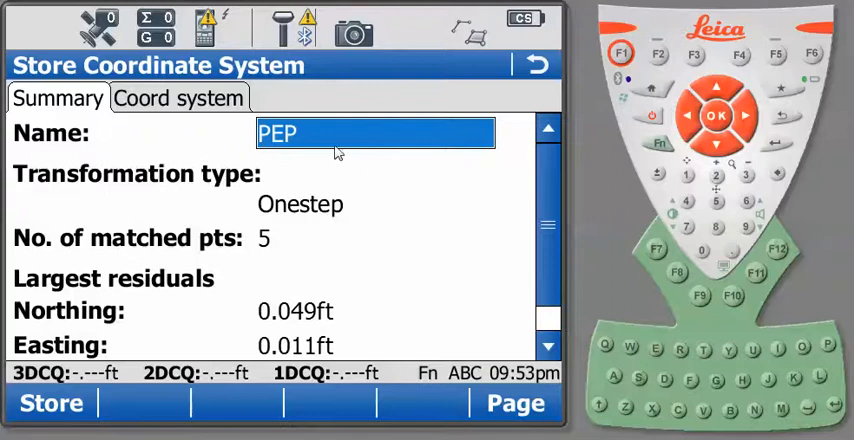
mouse_move(280, 222)
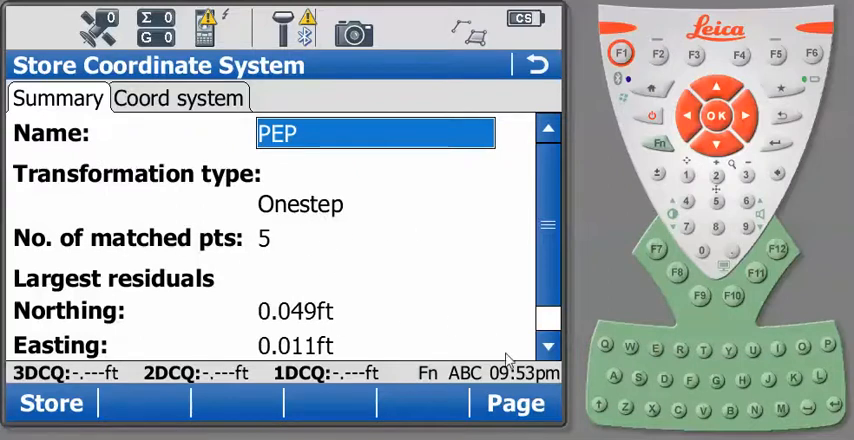
Set the stored coordinate system PEP's residual distribution to 1/distance.
scroll(down, 3)
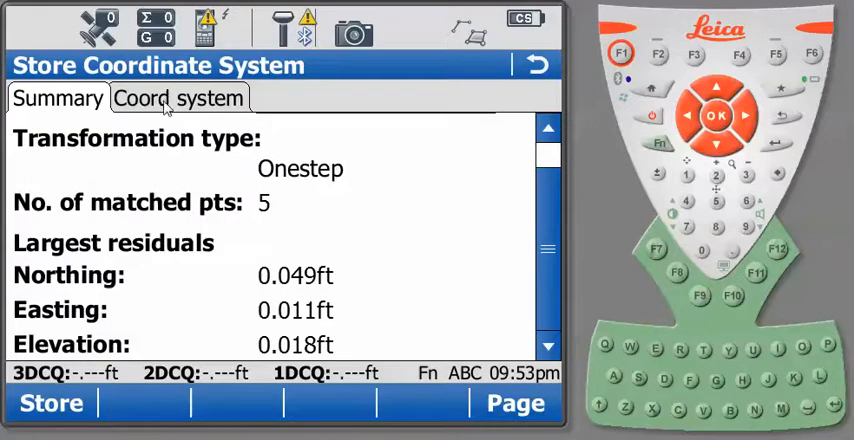
click(178, 98)
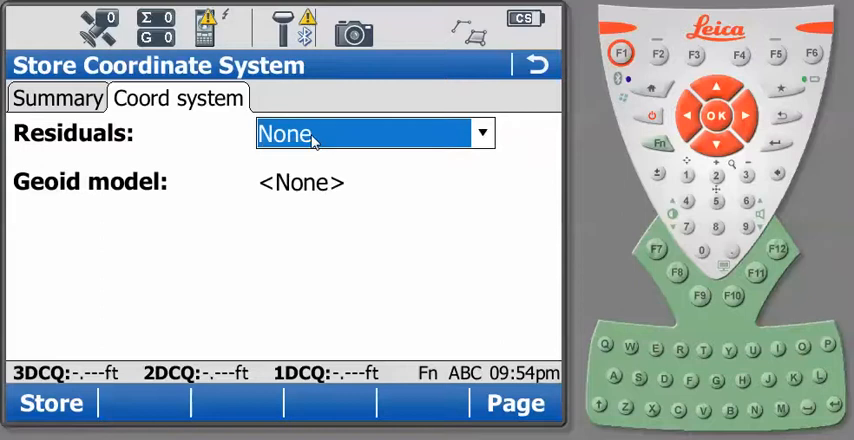
mouse_move(462, 214)
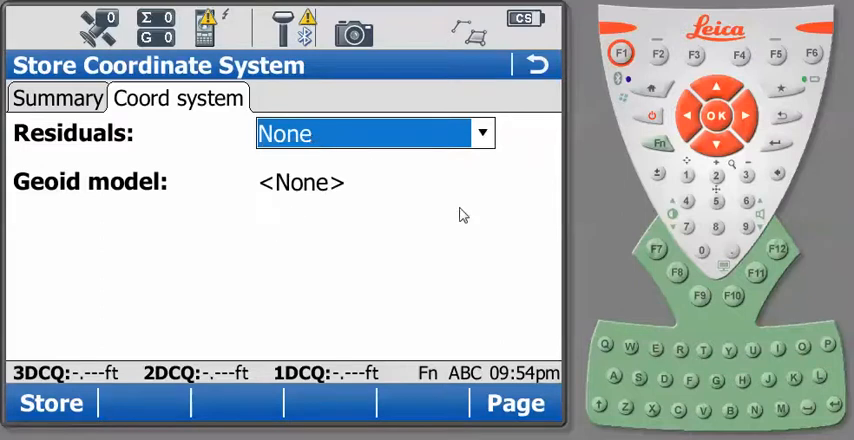
click(480, 132)
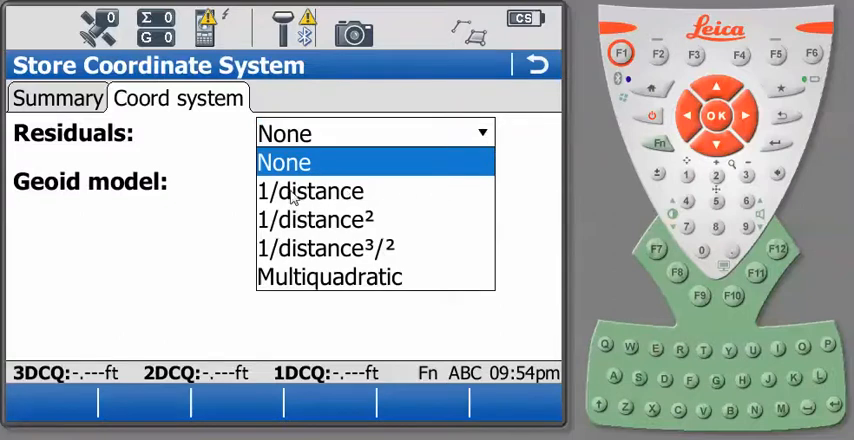
click(310, 192)
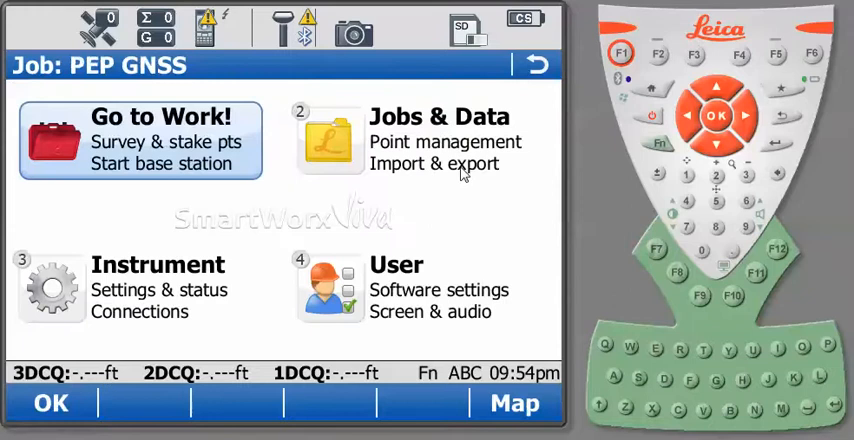
click(436, 140)
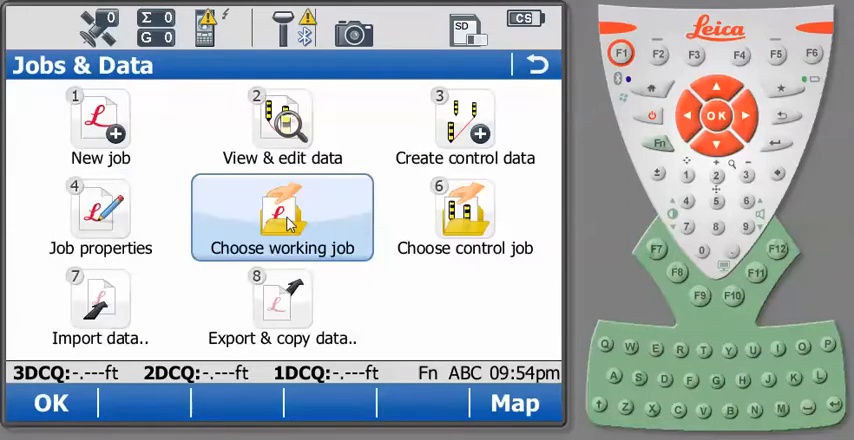
click(282, 216)
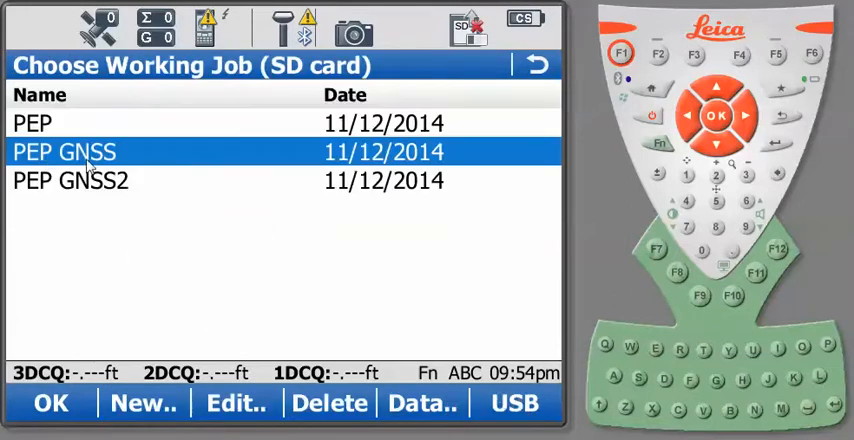
click(236, 402)
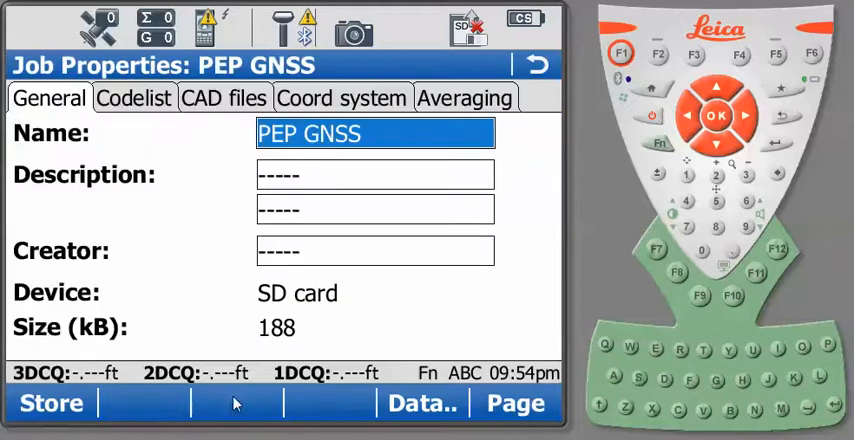
click(340, 96)
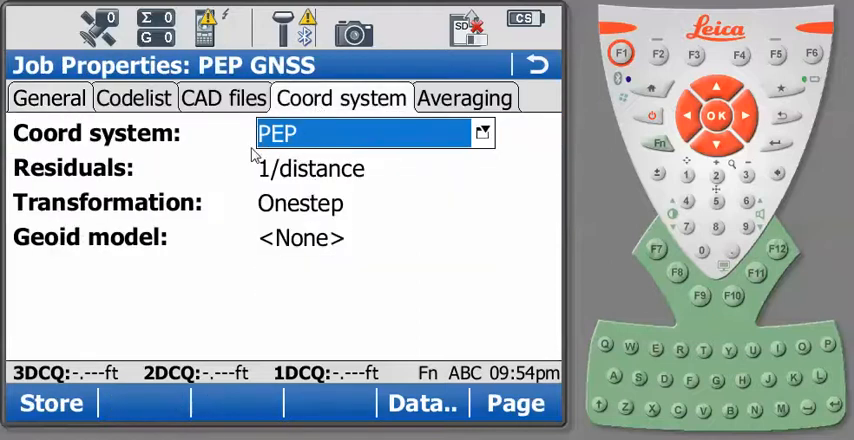
mouse_move(362, 148)
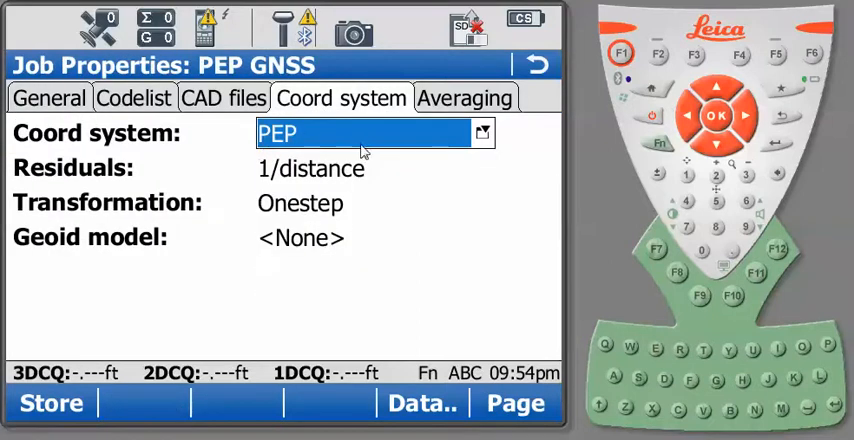
mouse_move(324, 180)
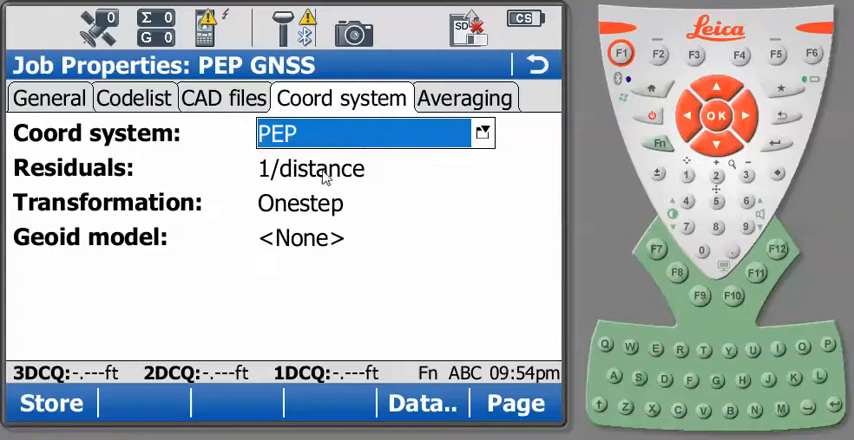
click(422, 404)
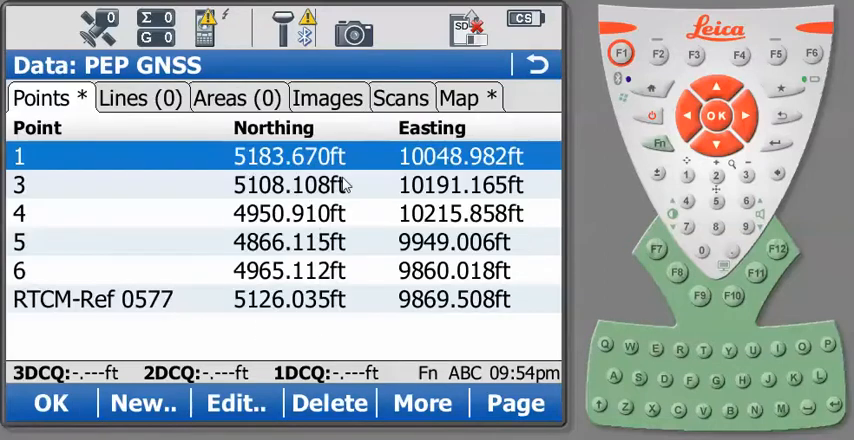
mouse_move(358, 188)
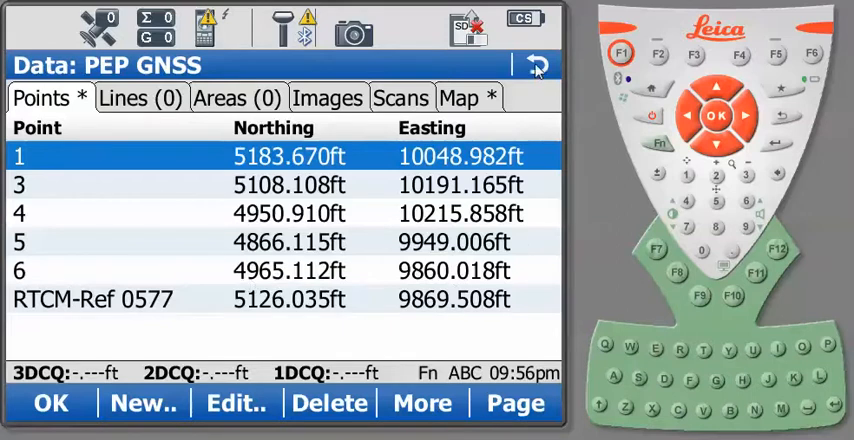
Start a new coordinate-system determination named PEP2 from Go to Work.
click(536, 64)
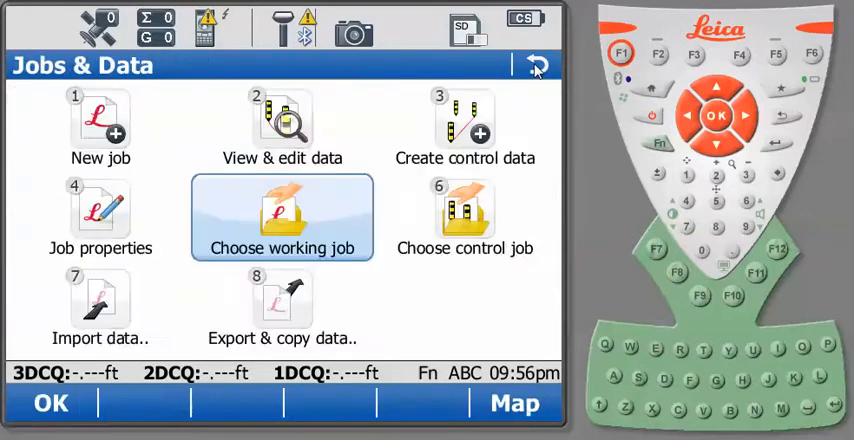
click(538, 64)
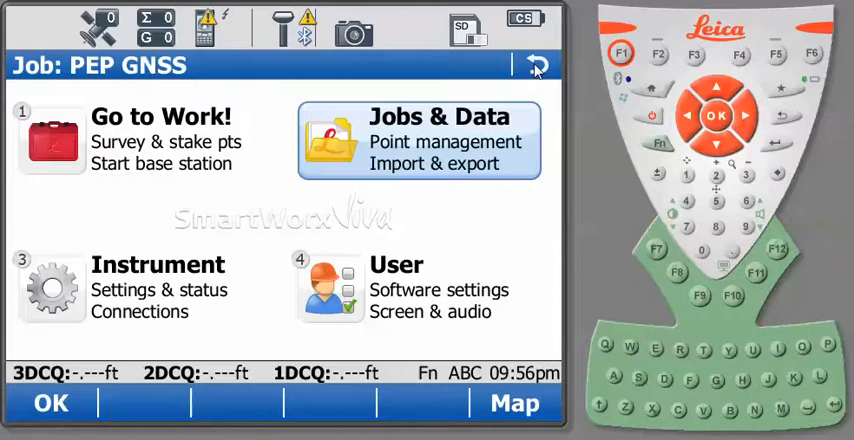
click(164, 140)
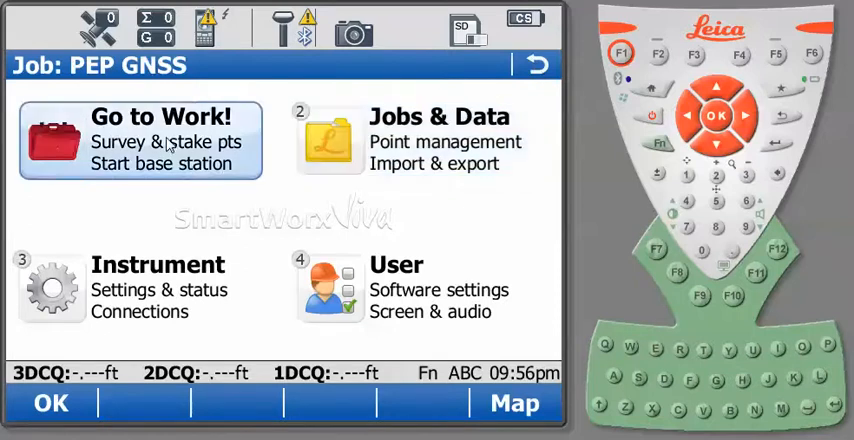
click(140, 140)
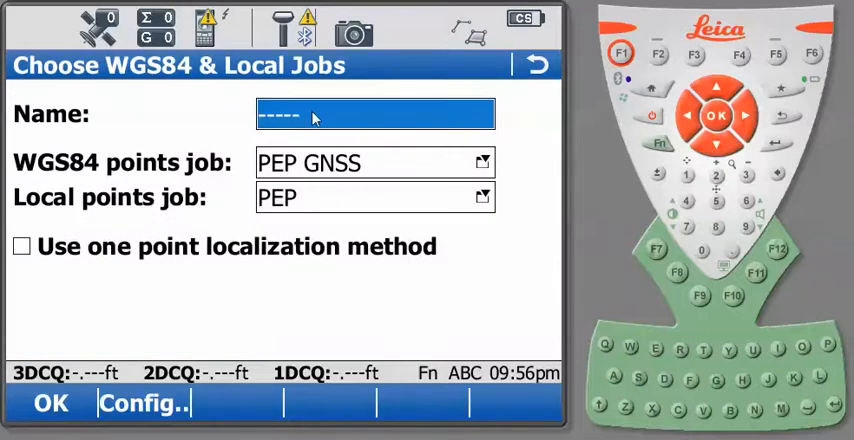
text(PEP)
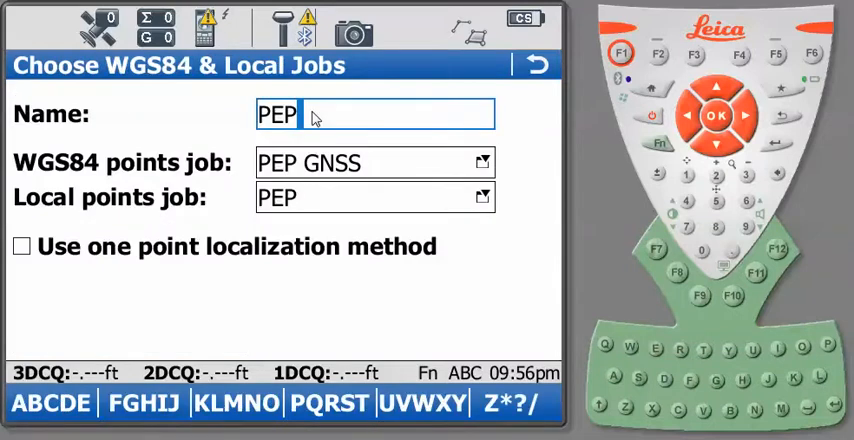
text(2)
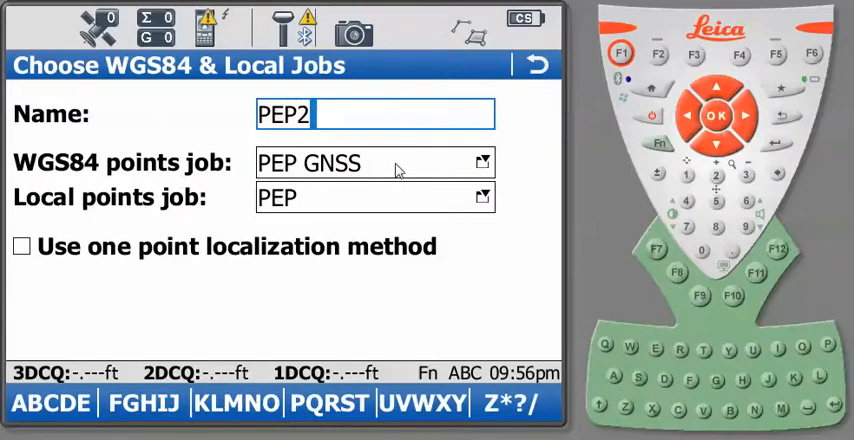
Use PEP GNSS2 as WGS84 job with local job PEP, ellipsoidal heights and no geoid.
click(482, 162)
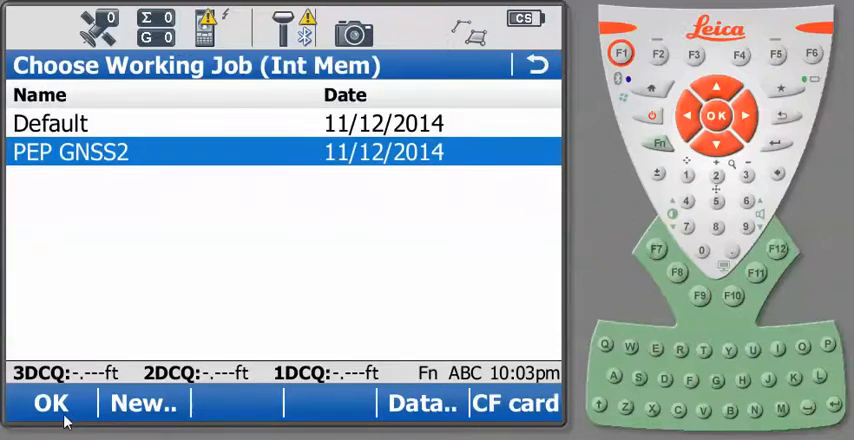
click(50, 402)
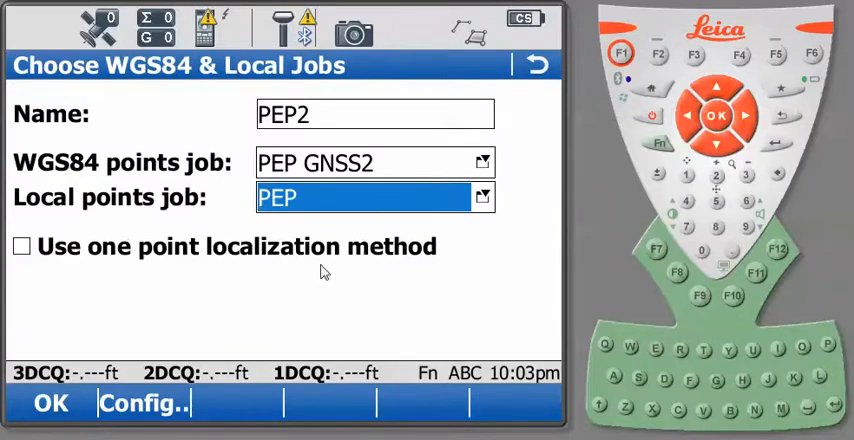
click(50, 404)
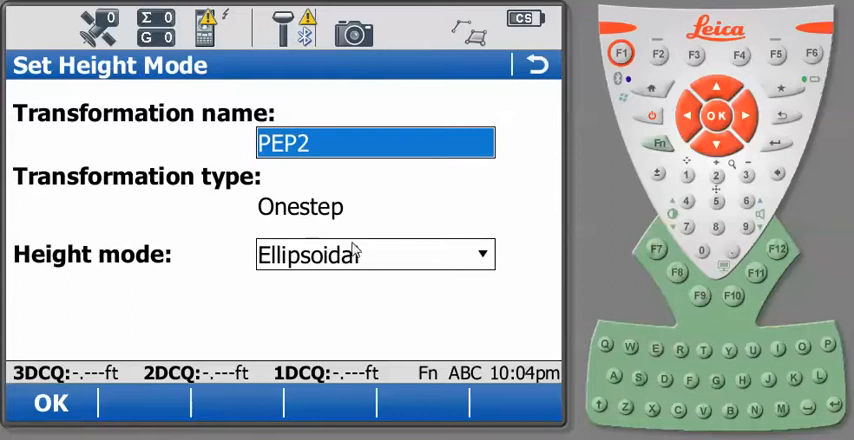
mouse_move(356, 252)
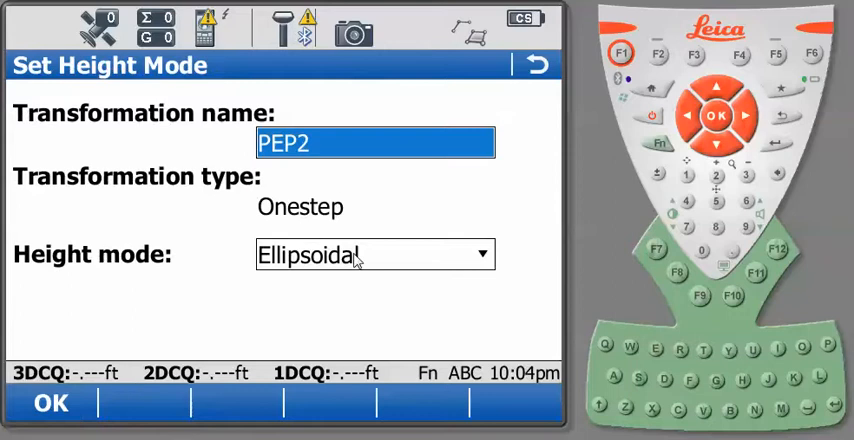
click(482, 254)
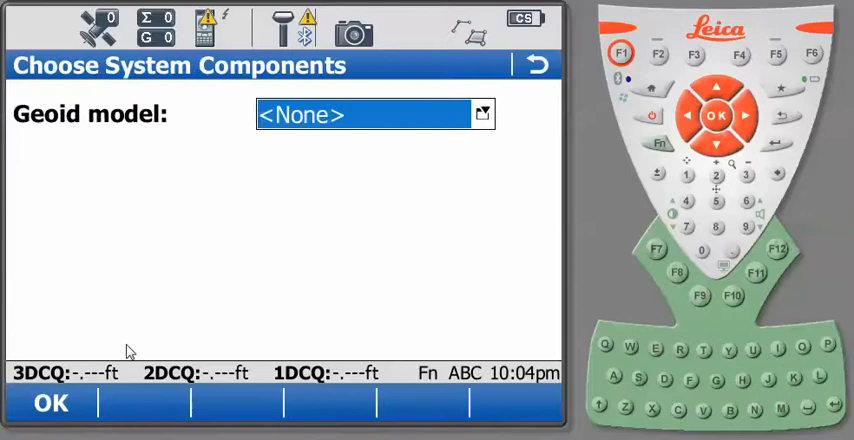
click(52, 402)
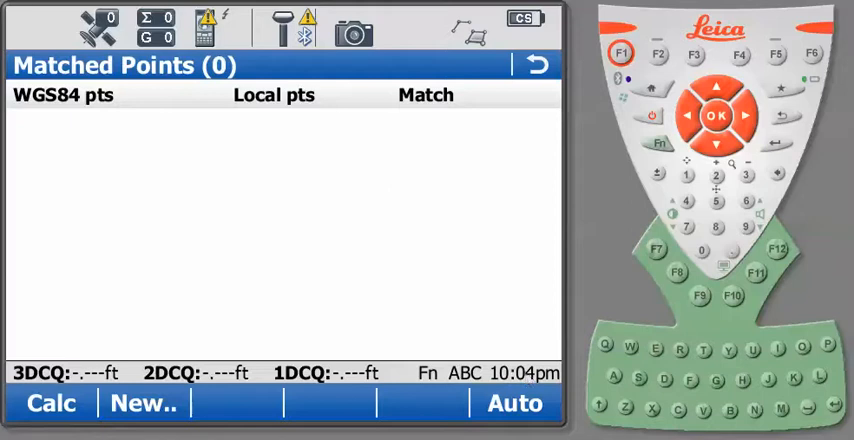
Manually match WGS84 points 600, 500, 400 to local 6, 5, 4 in position and height, adding another pair.
click(144, 402)
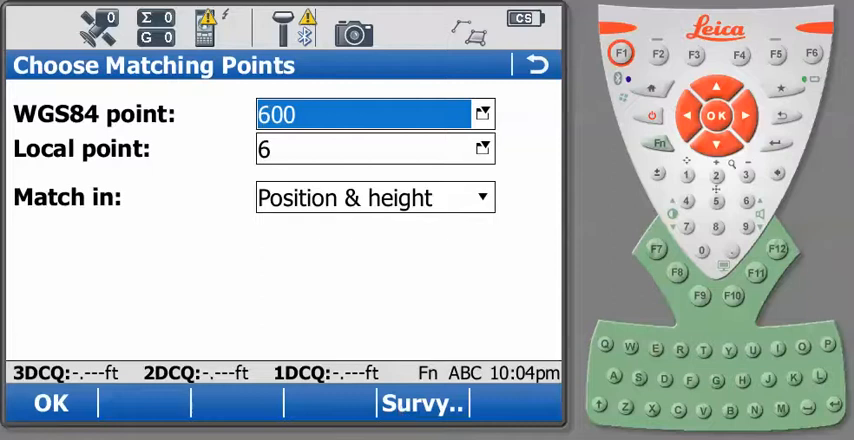
click(50, 402)
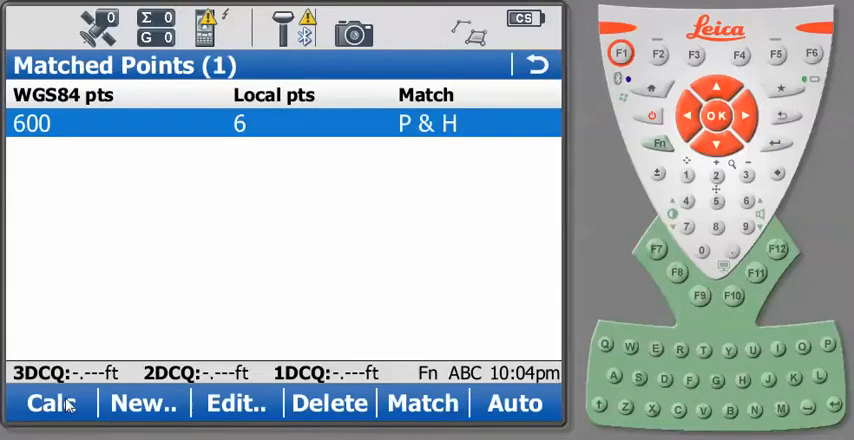
click(48, 402)
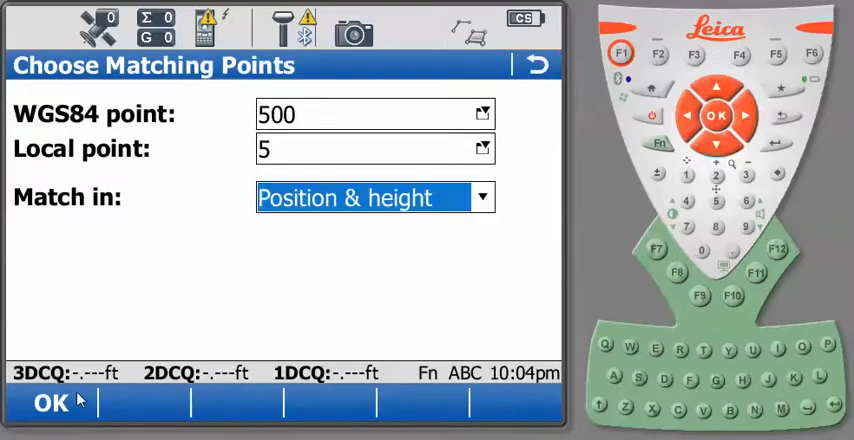
click(50, 402)
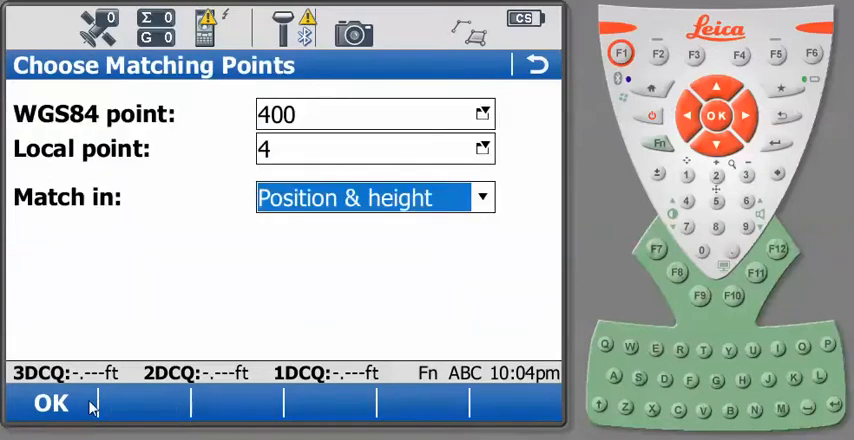
click(50, 402)
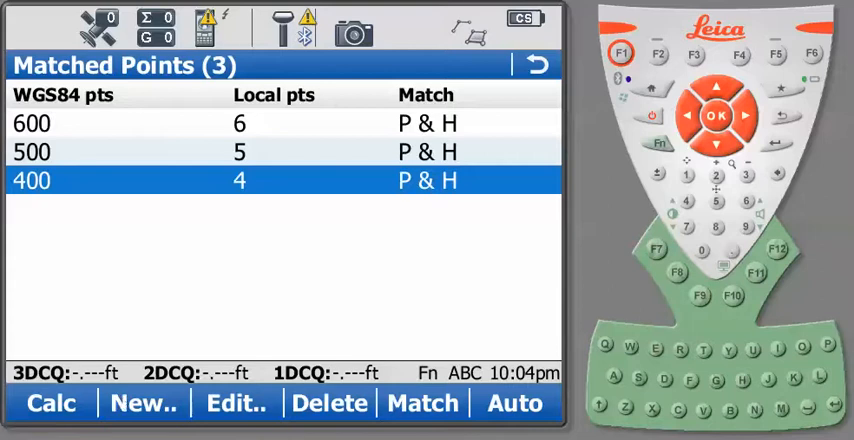
click(234, 402)
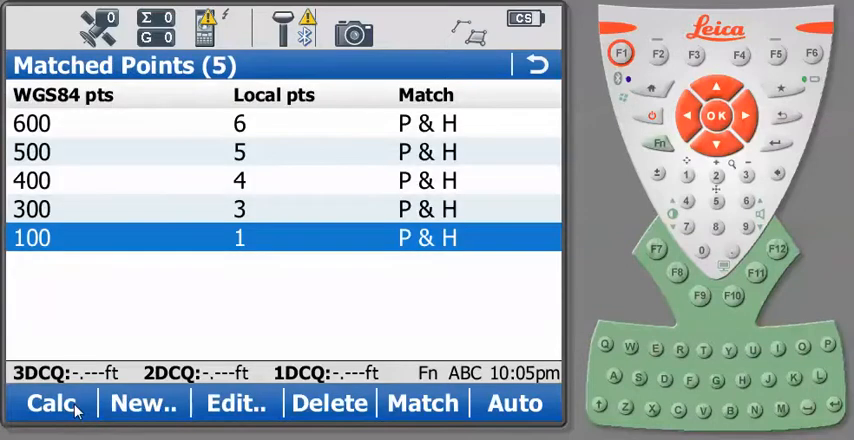
mouse_move(256, 318)
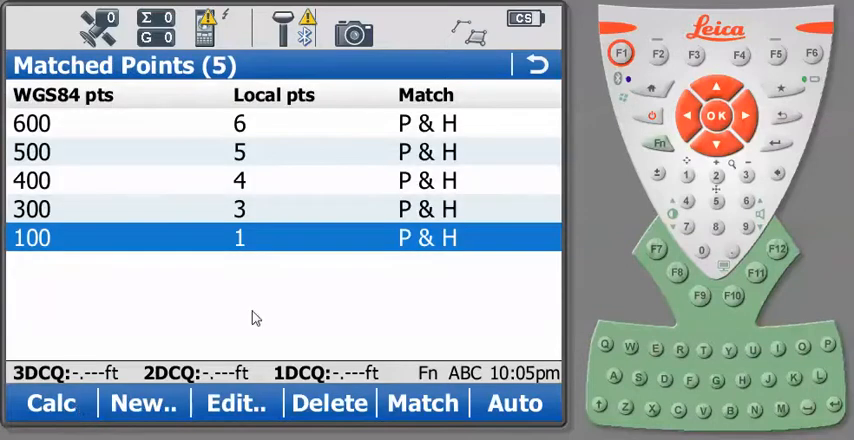
mouse_move(152, 288)
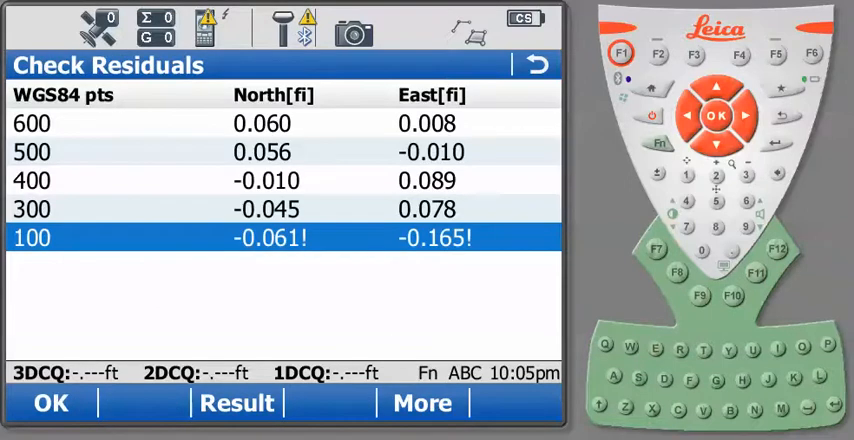
mouse_move(328, 432)
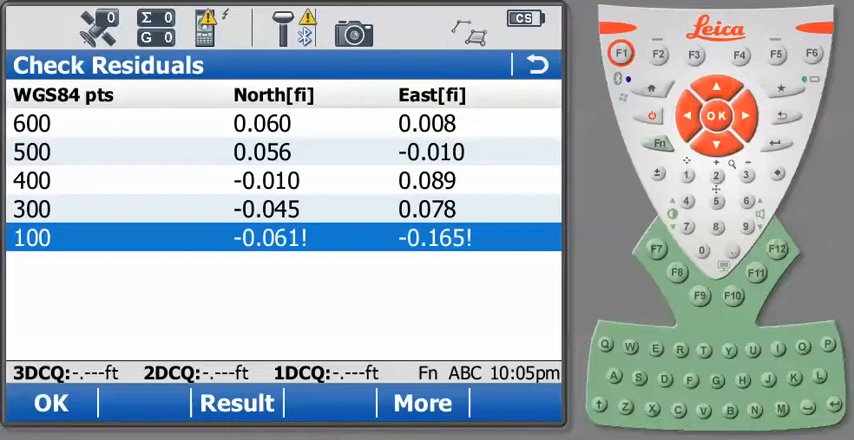
mouse_move(444, 332)
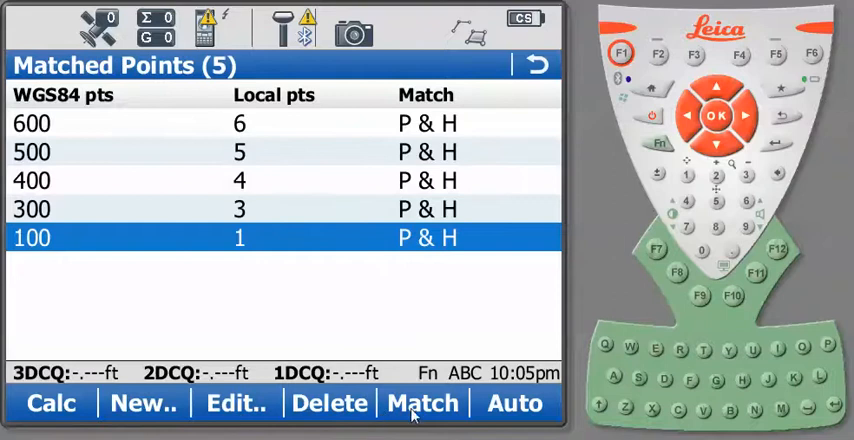
mouse_move(308, 336)
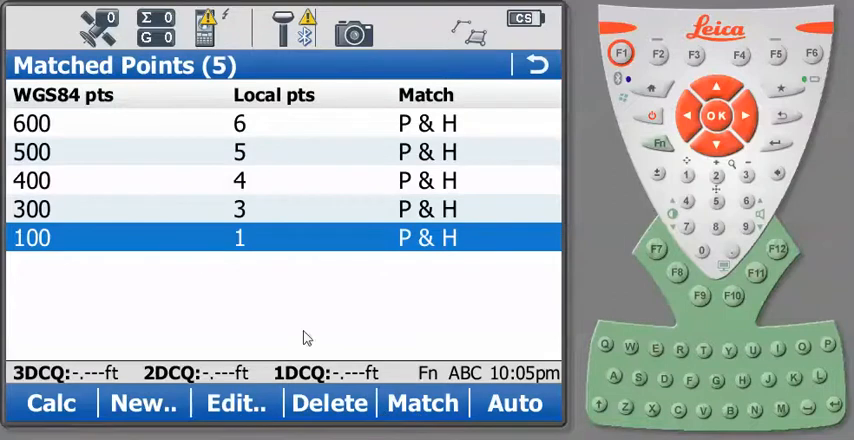
Calc PEP2 from 5 matched points, review residuals (0.035 ft N, 0.038 ft E) and heights, then accept.
click(424, 402)
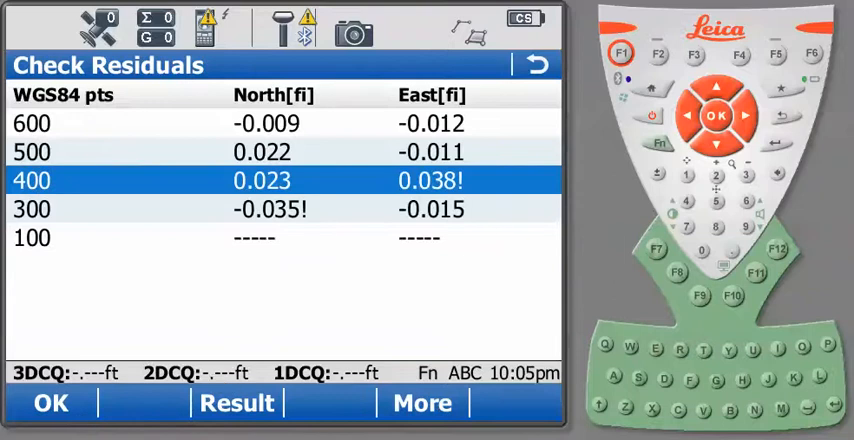
click(420, 402)
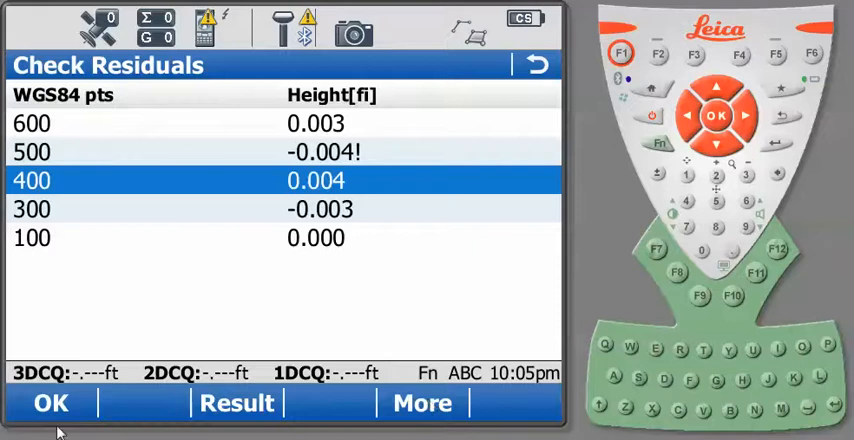
click(50, 404)
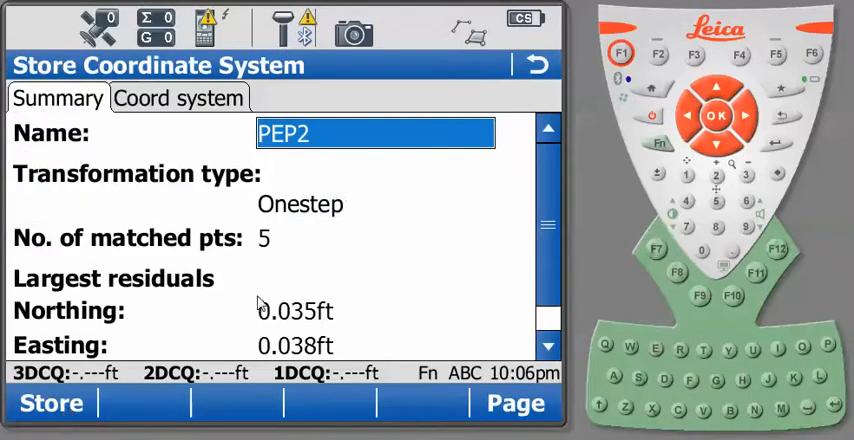
mouse_move(364, 298)
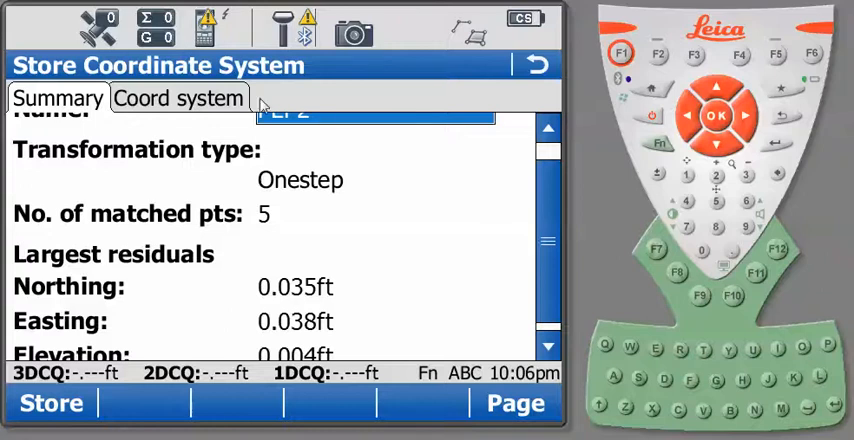
Show PEP2's coordinate system storage settings: residual distribution None, no geoid model.
click(178, 96)
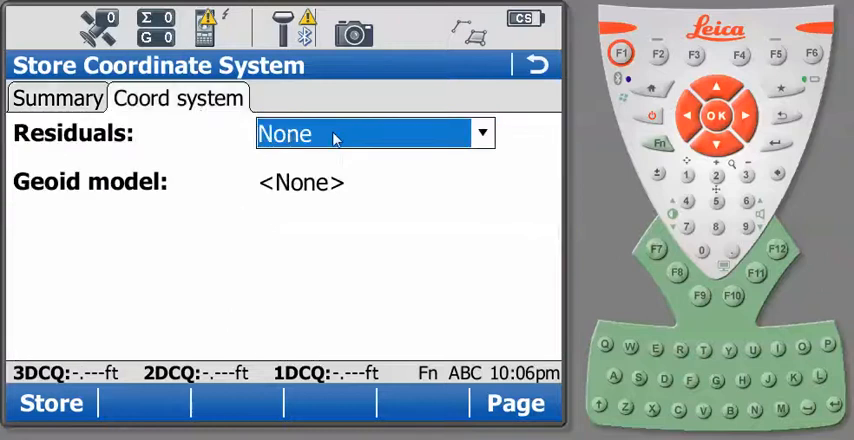